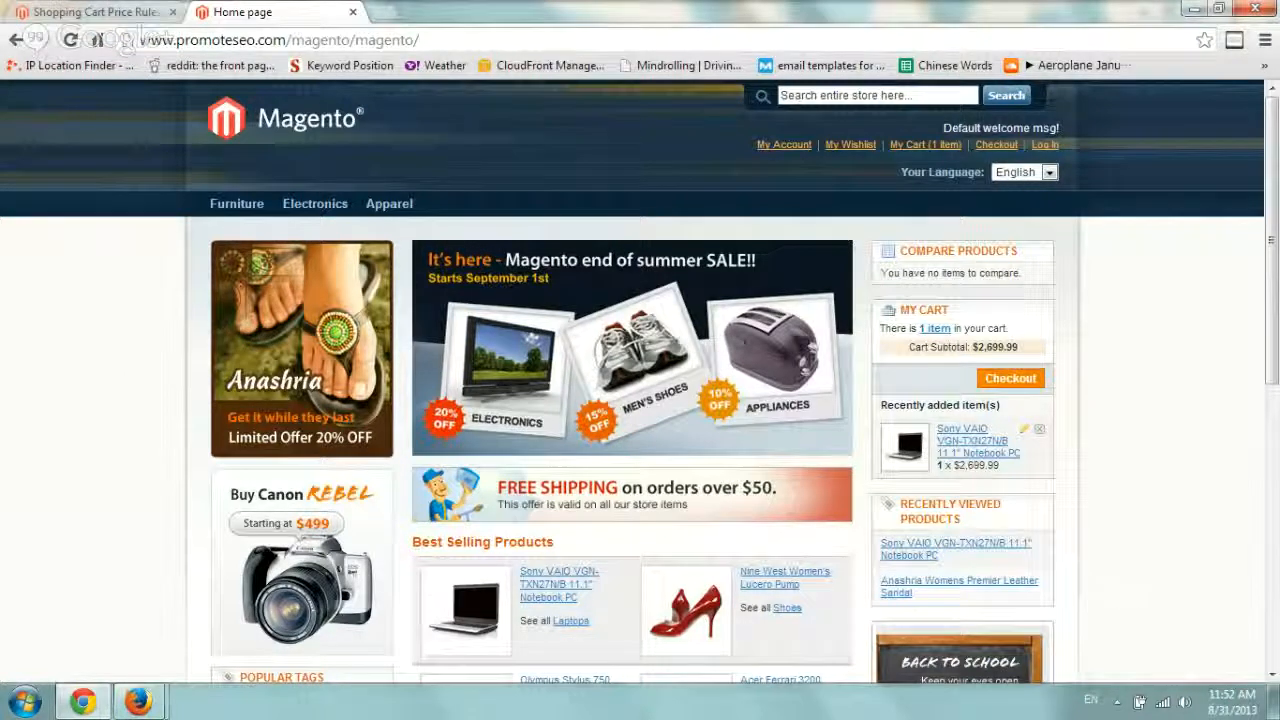
mouse_move(144, 246)
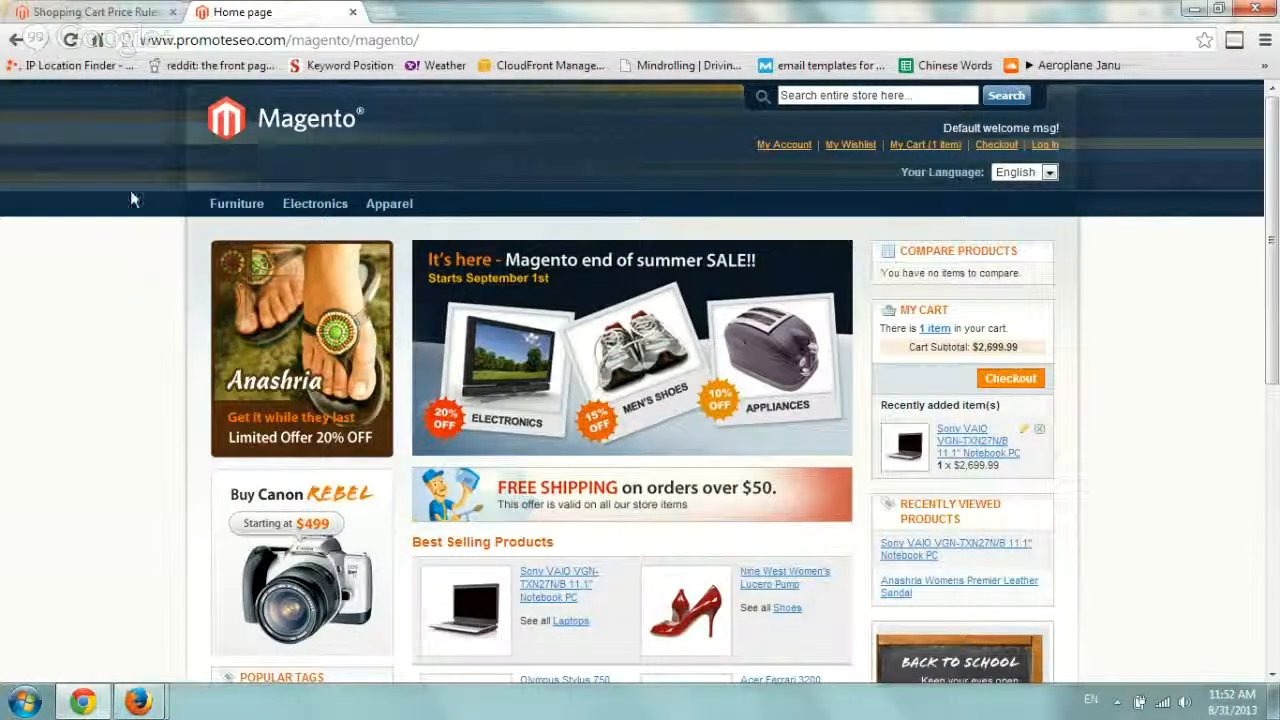
mouse_move(120, 15)
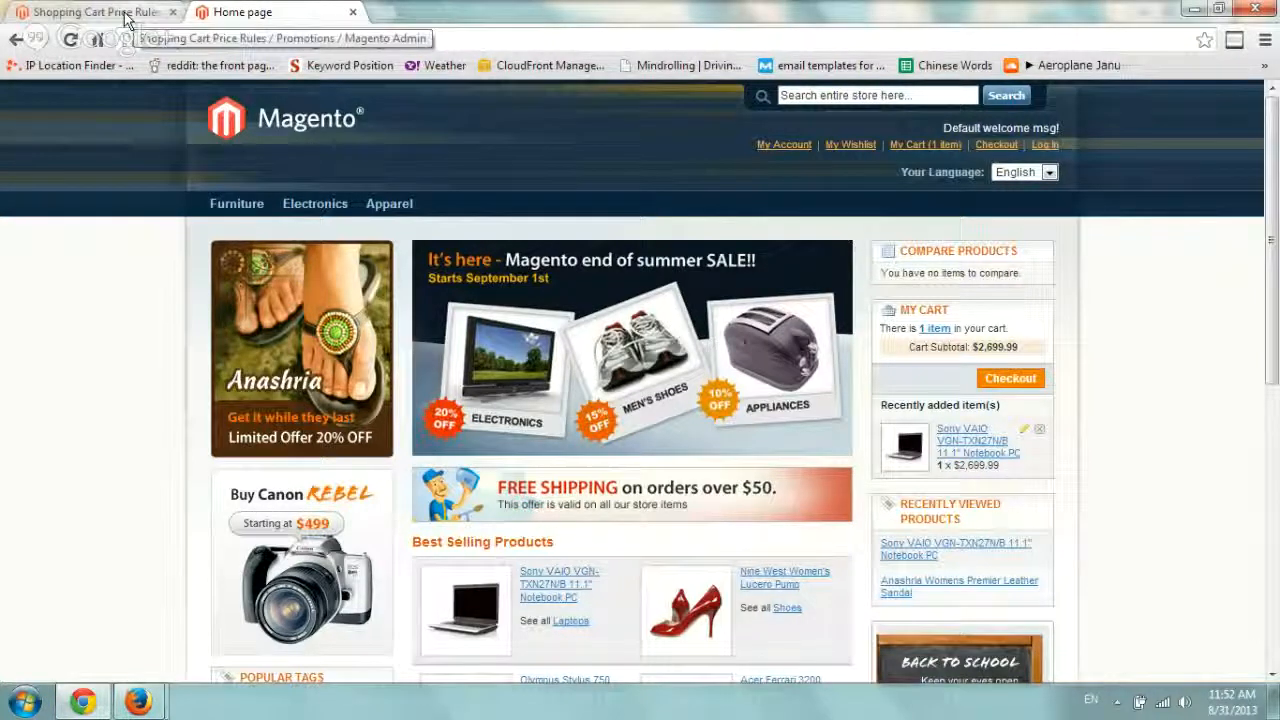
Step: In the admin tab, show the Shopping Cart Price Rules grid, which has no records
left_click(90, 11)
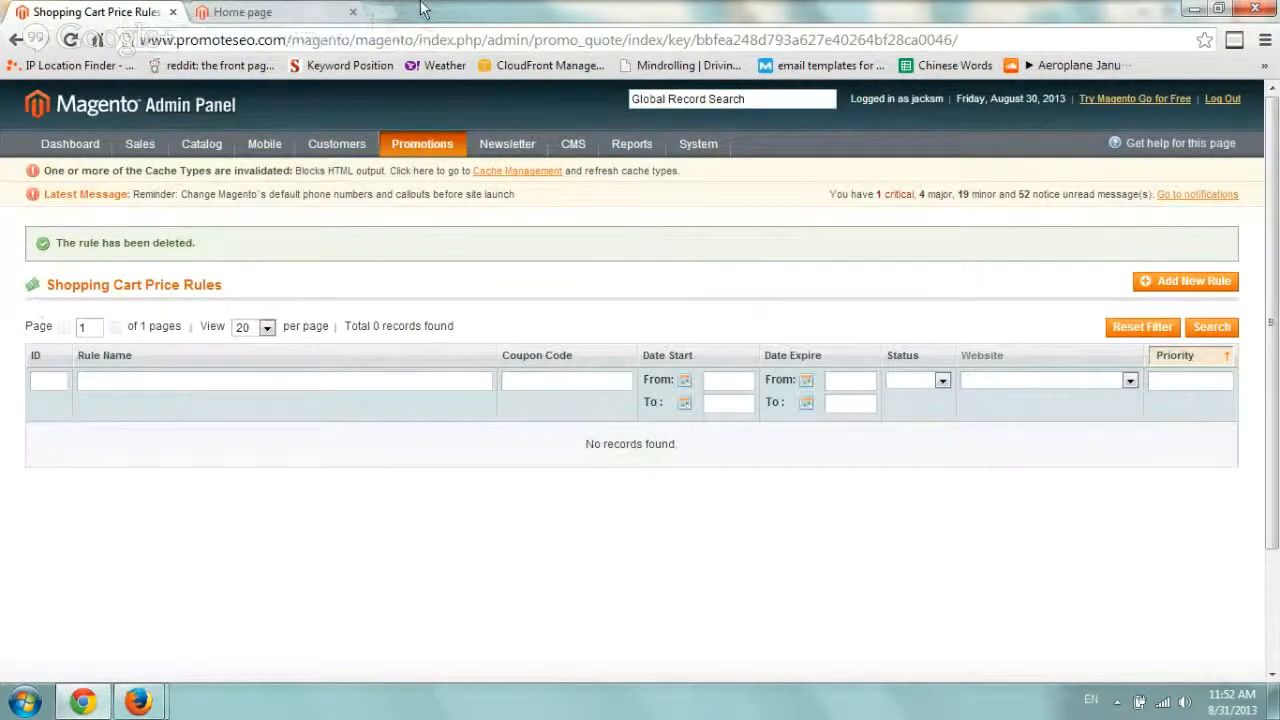
left_click(422, 143)
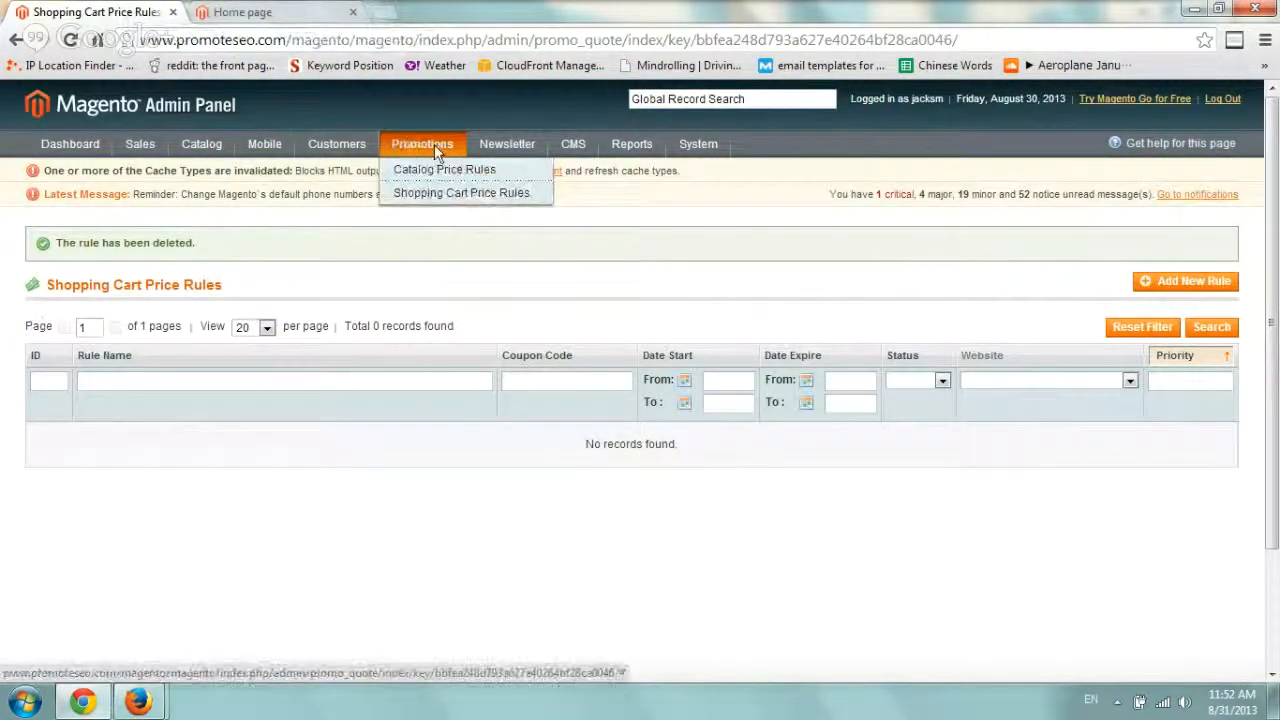
mouse_move(439, 198)
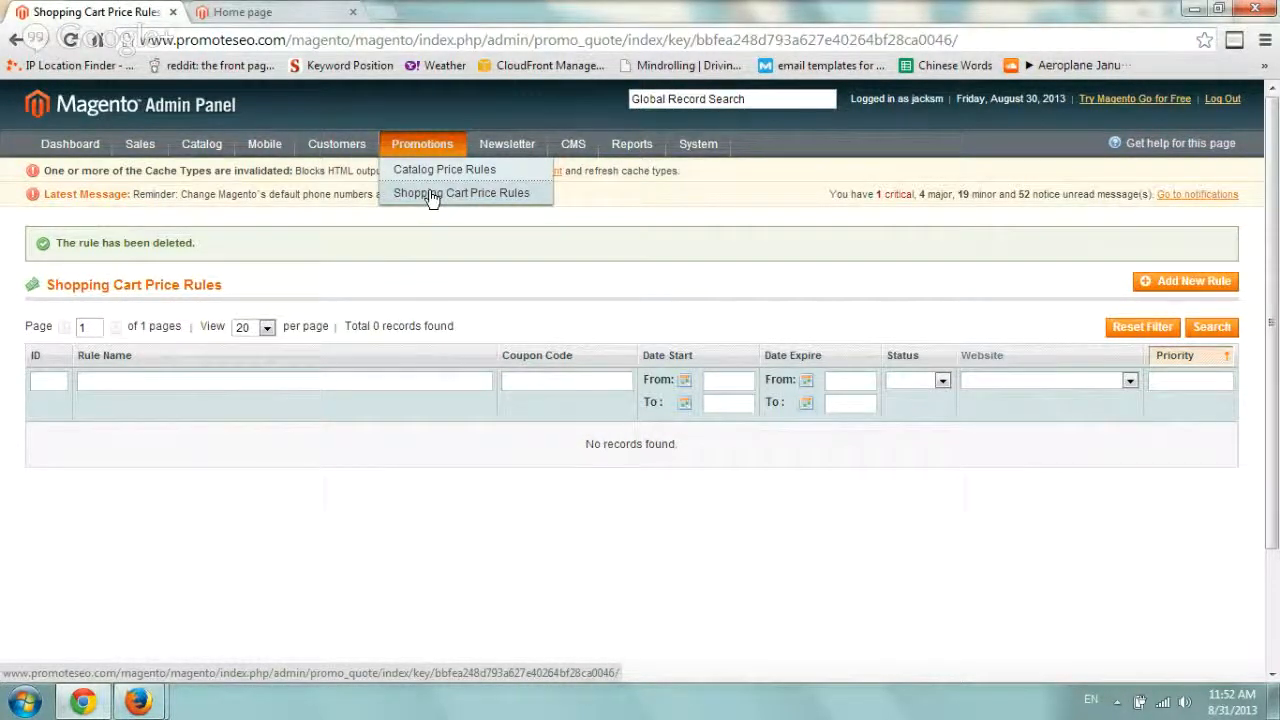
mouse_move(420, 200)
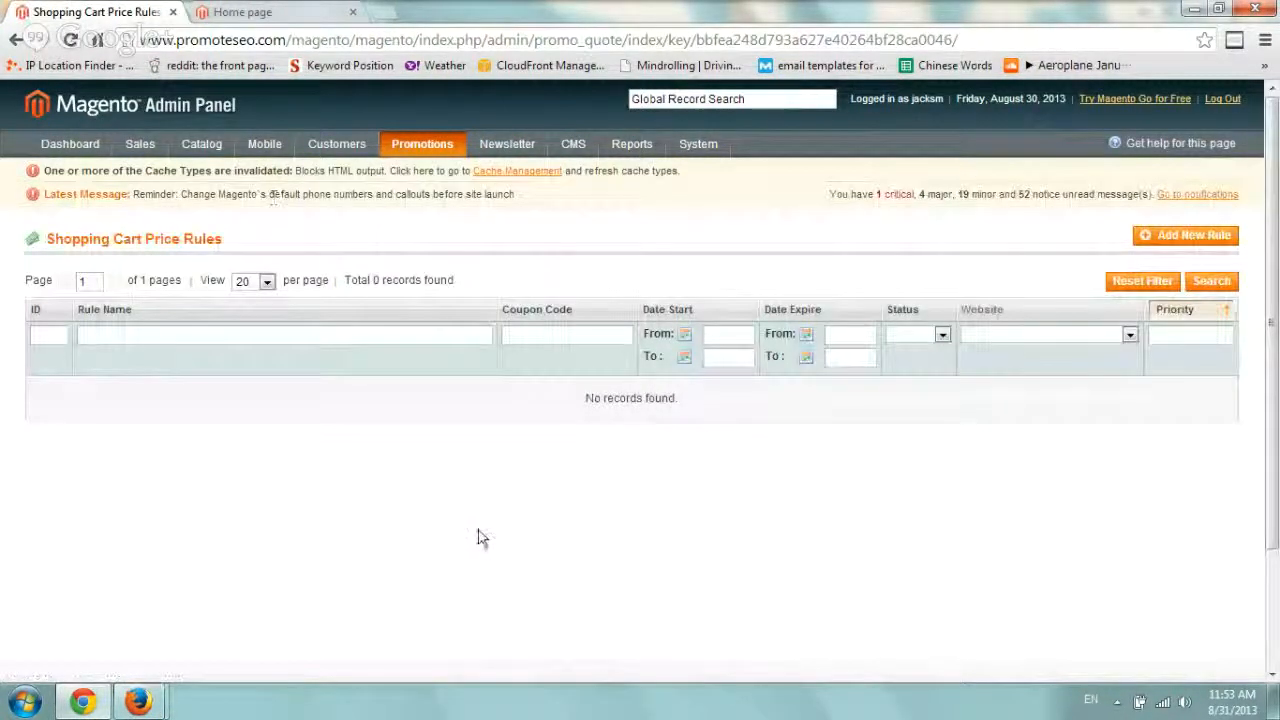
mouse_move(588, 485)
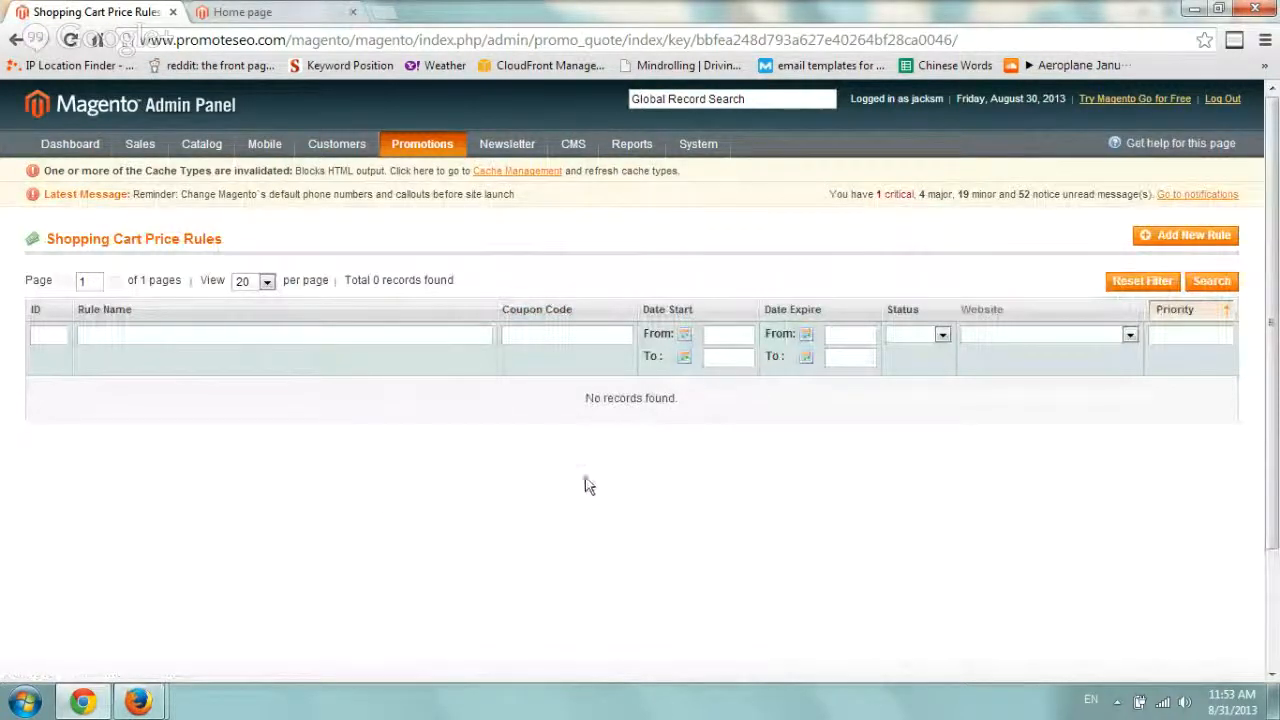
mouse_move(1185, 235)
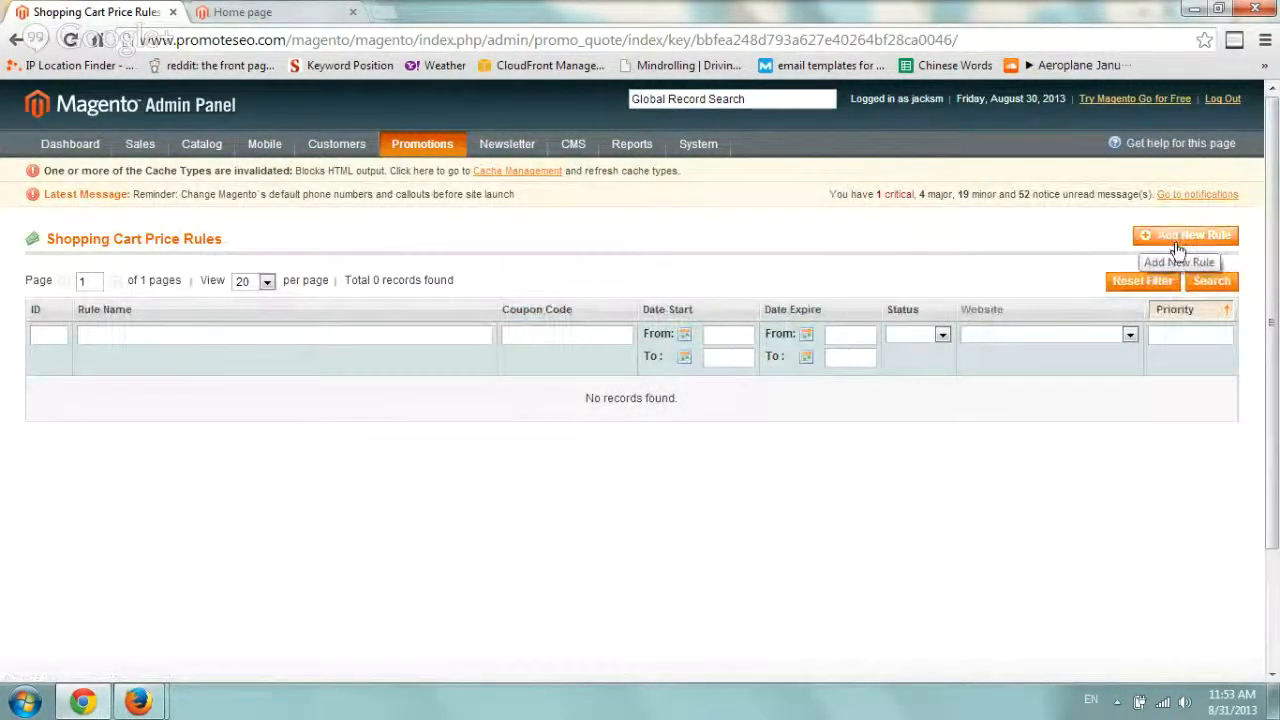
Step: Add a new cart price rule named 'Free Shipping Yes'
left_click(1185, 235)
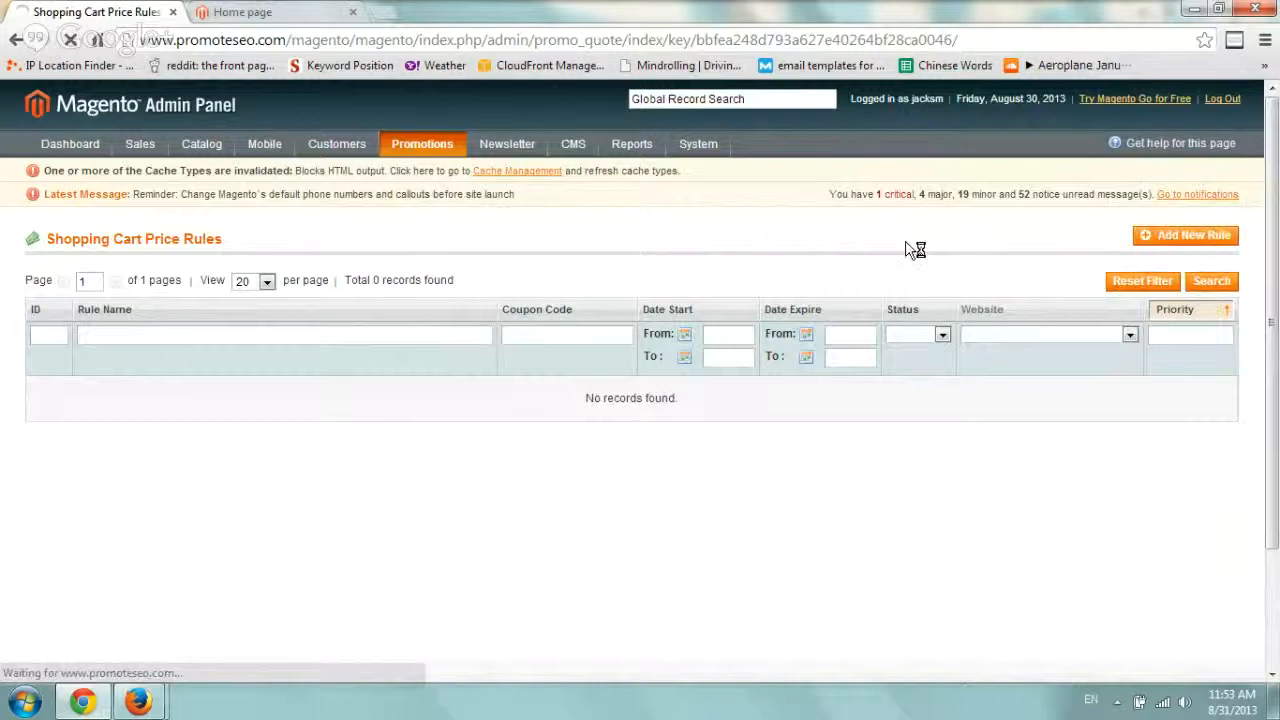
left_click(1186, 235)
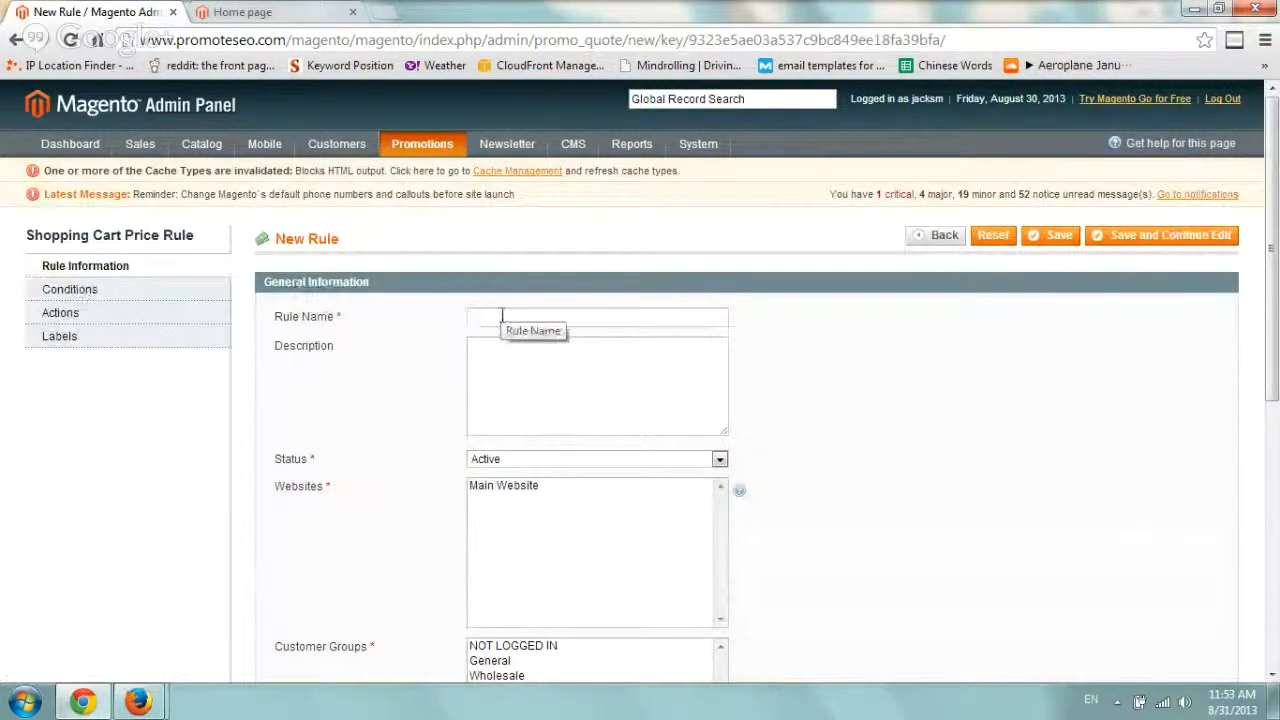
type("Free")
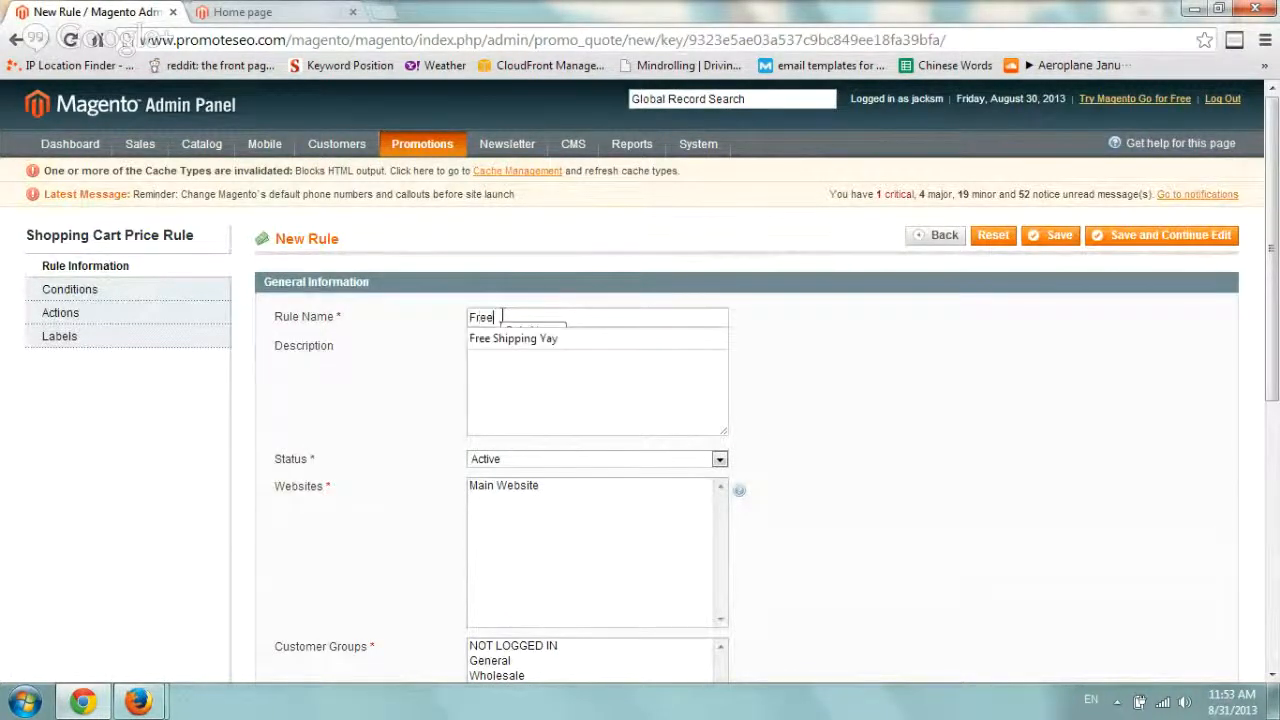
type("Shipping")
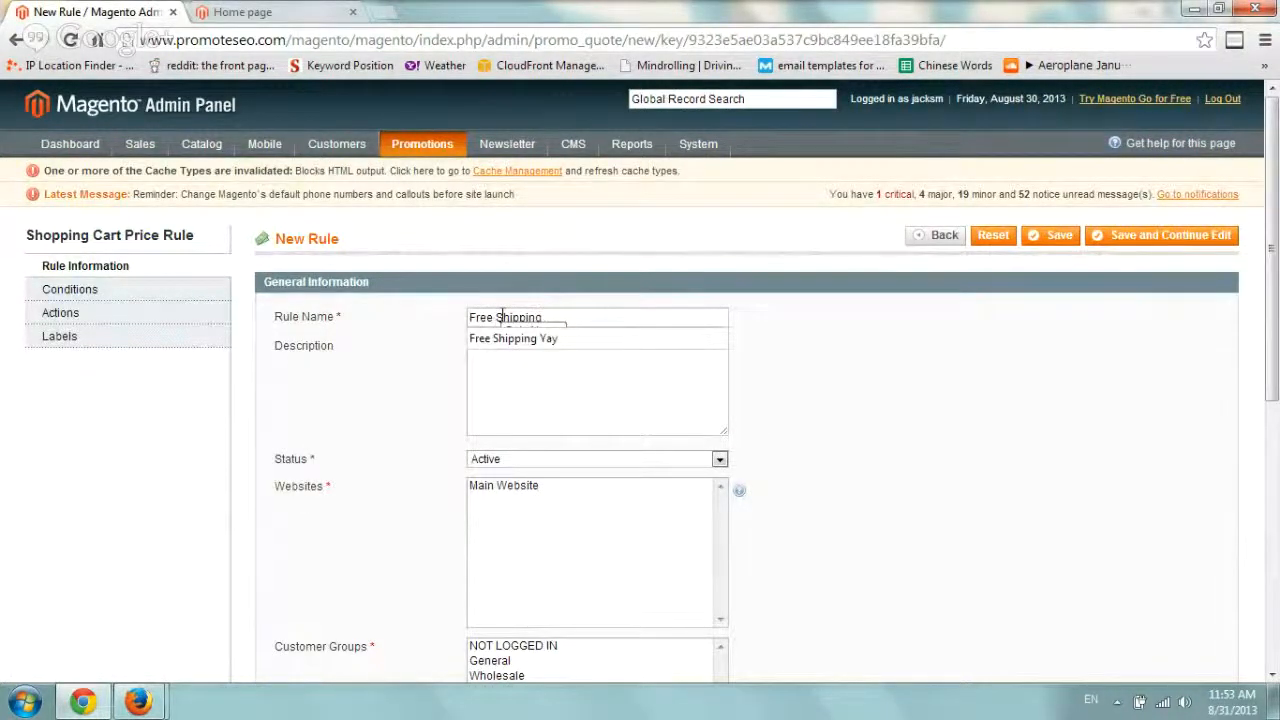
type("Yes")
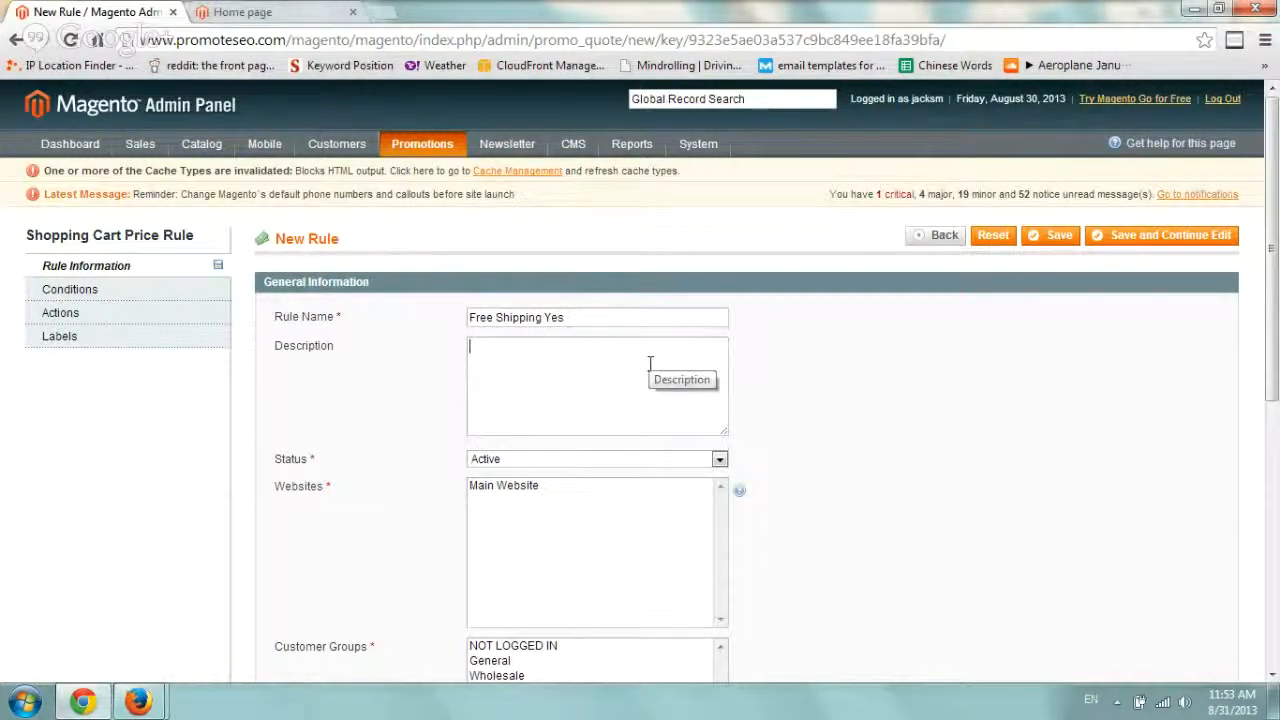
Step: Describe the rule as 'today only provide free shipping' and assign it to Main Website
type("today only i will")
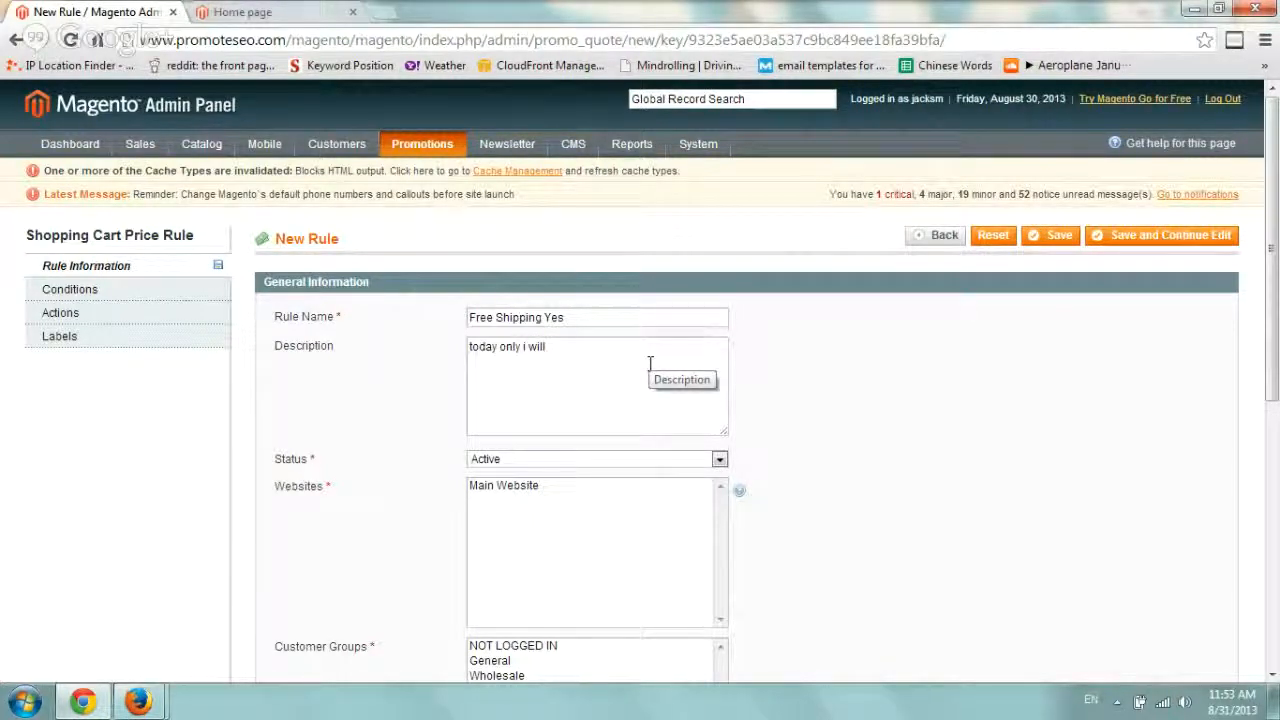
type("provide fre")
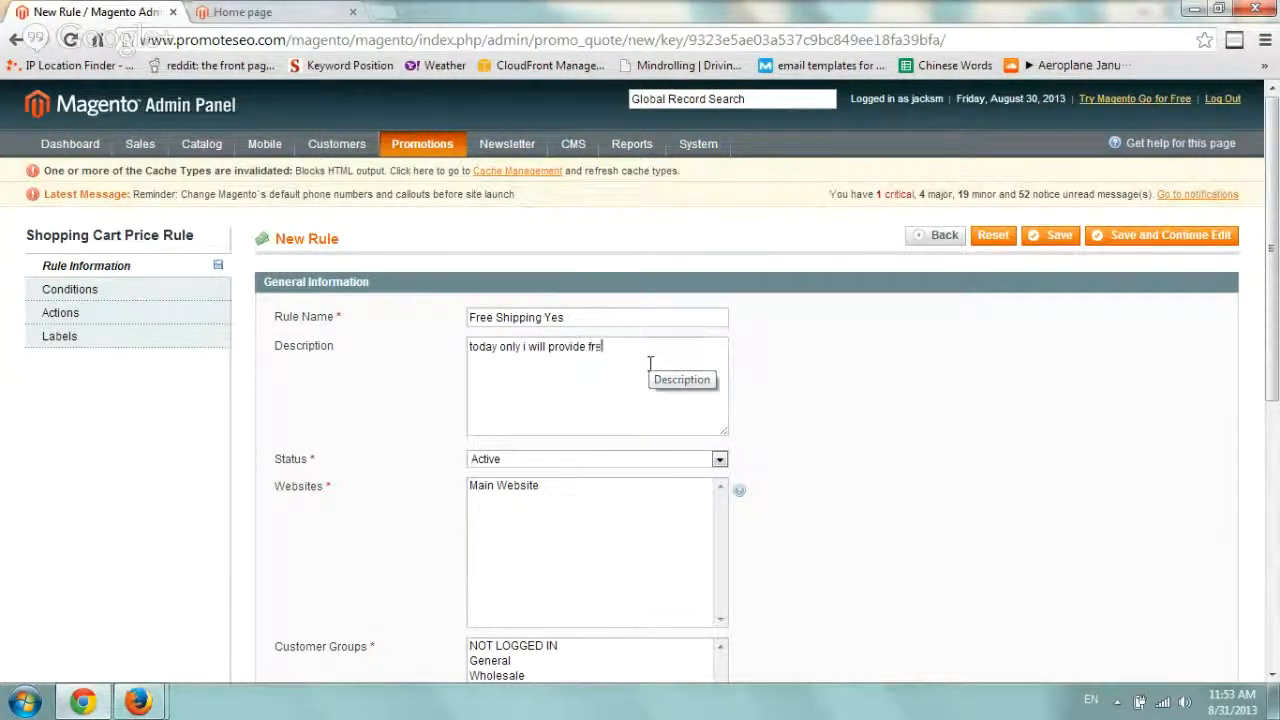
type("e ship")
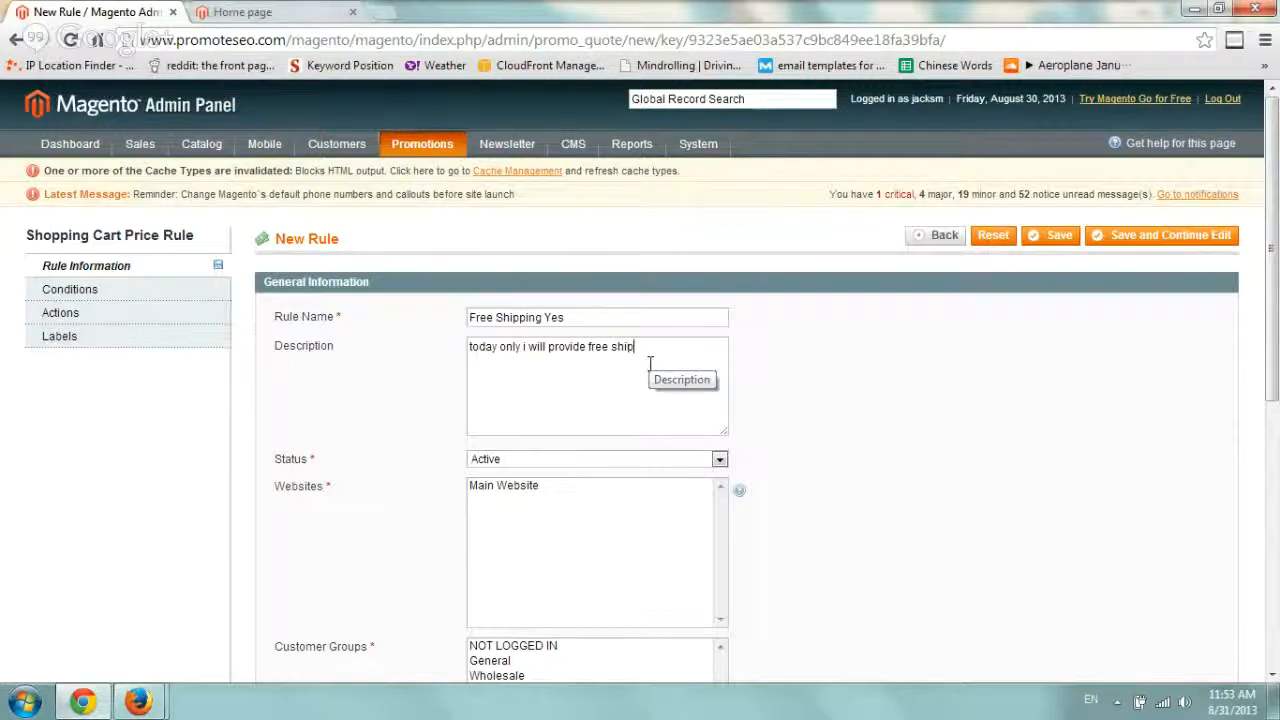
type("ping")
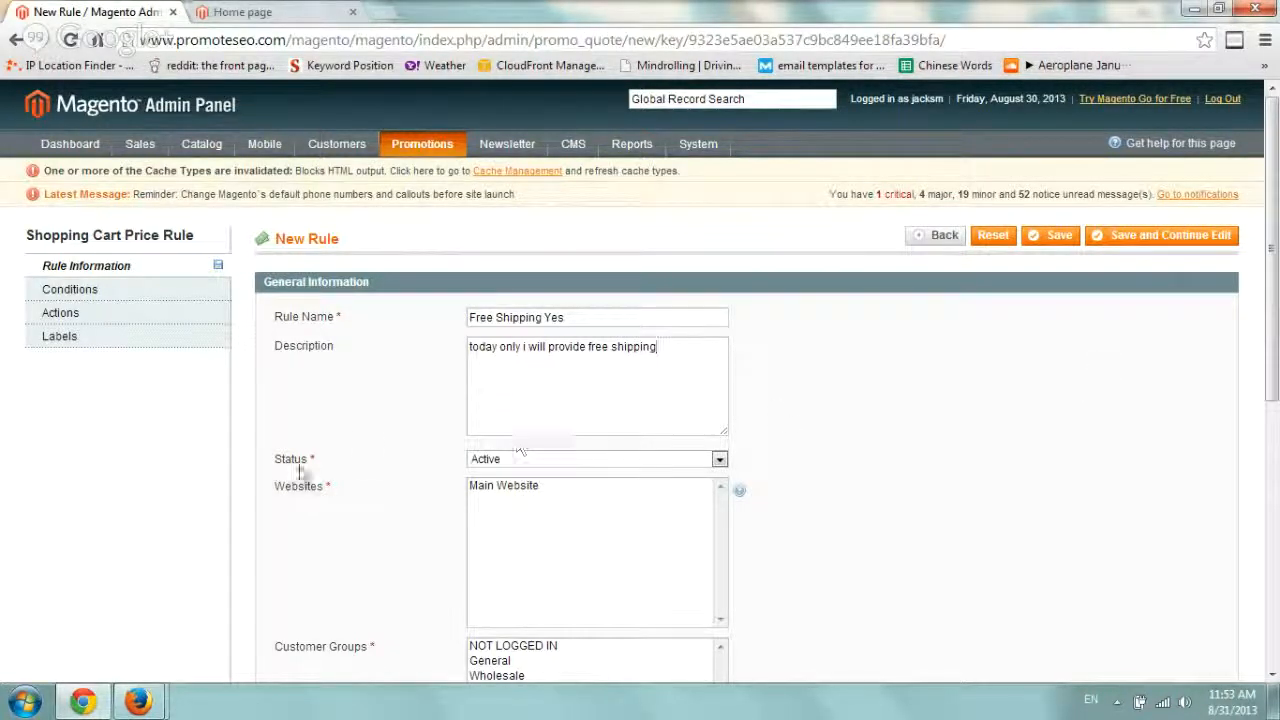
left_click(504, 485)
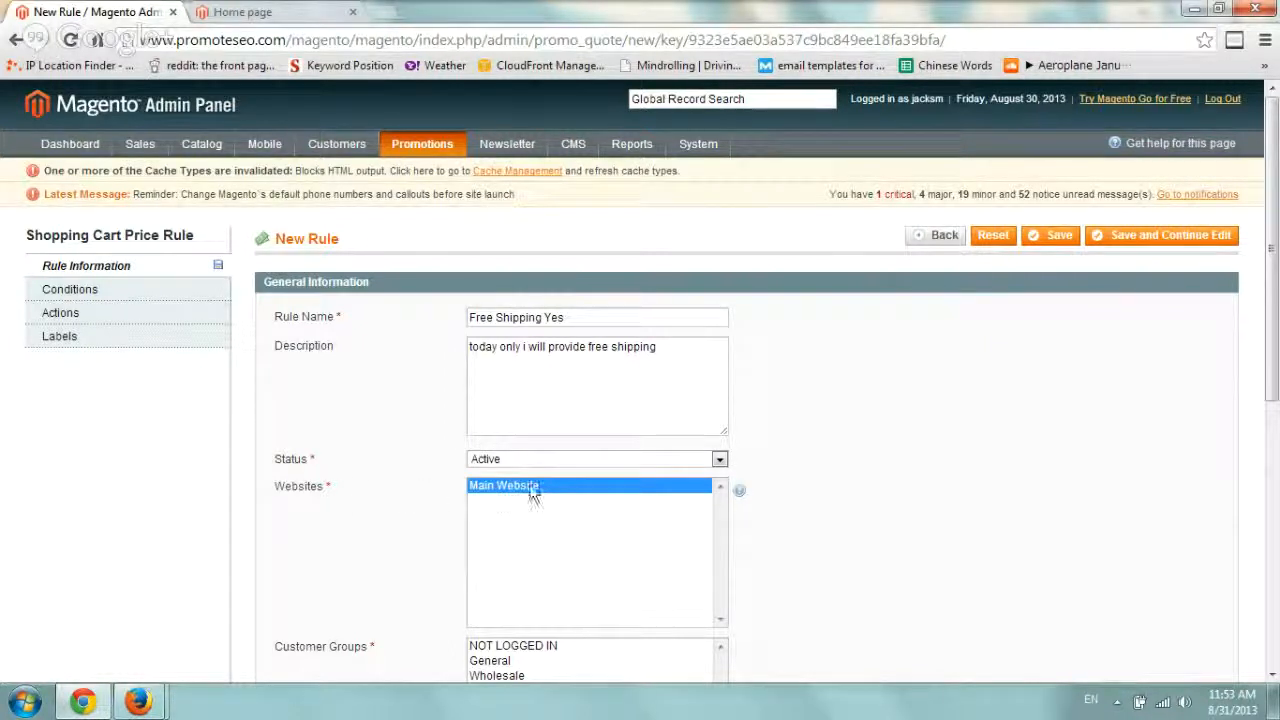
Step: Select all five customer groups, NOT LOGGED IN through QAAAA, for the rule
scroll("down", 3)
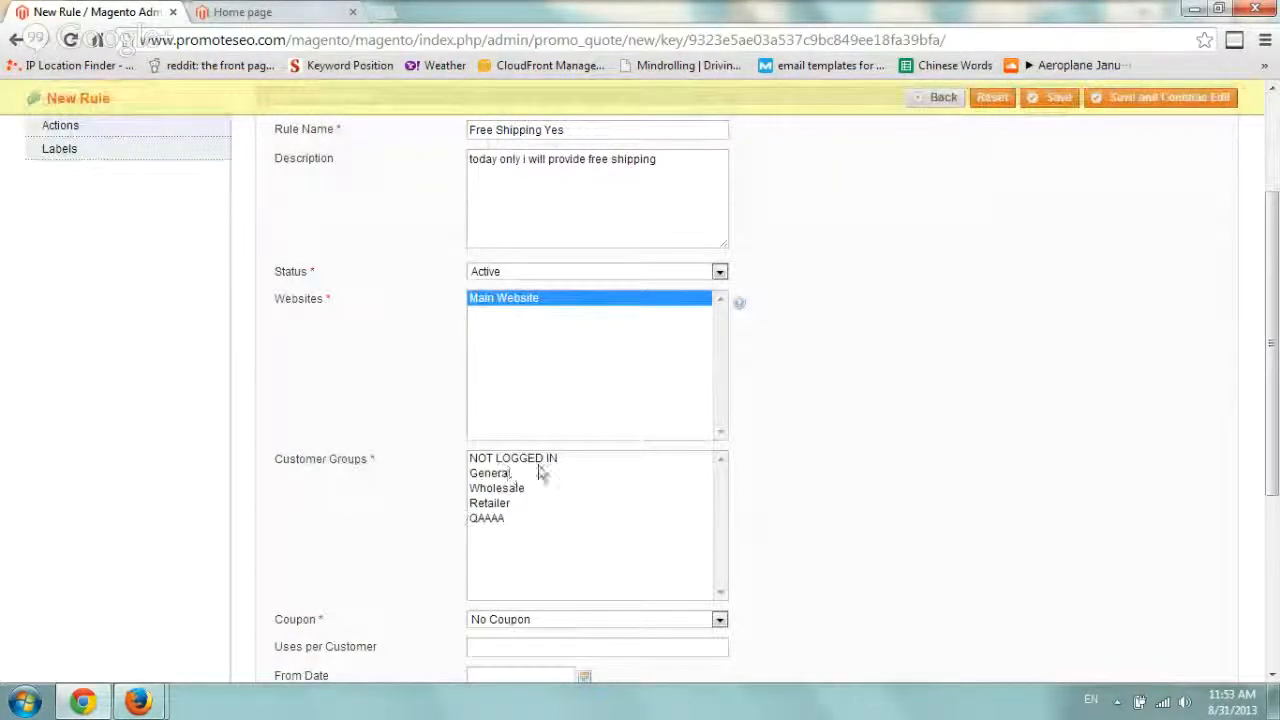
mouse_move(555, 460)
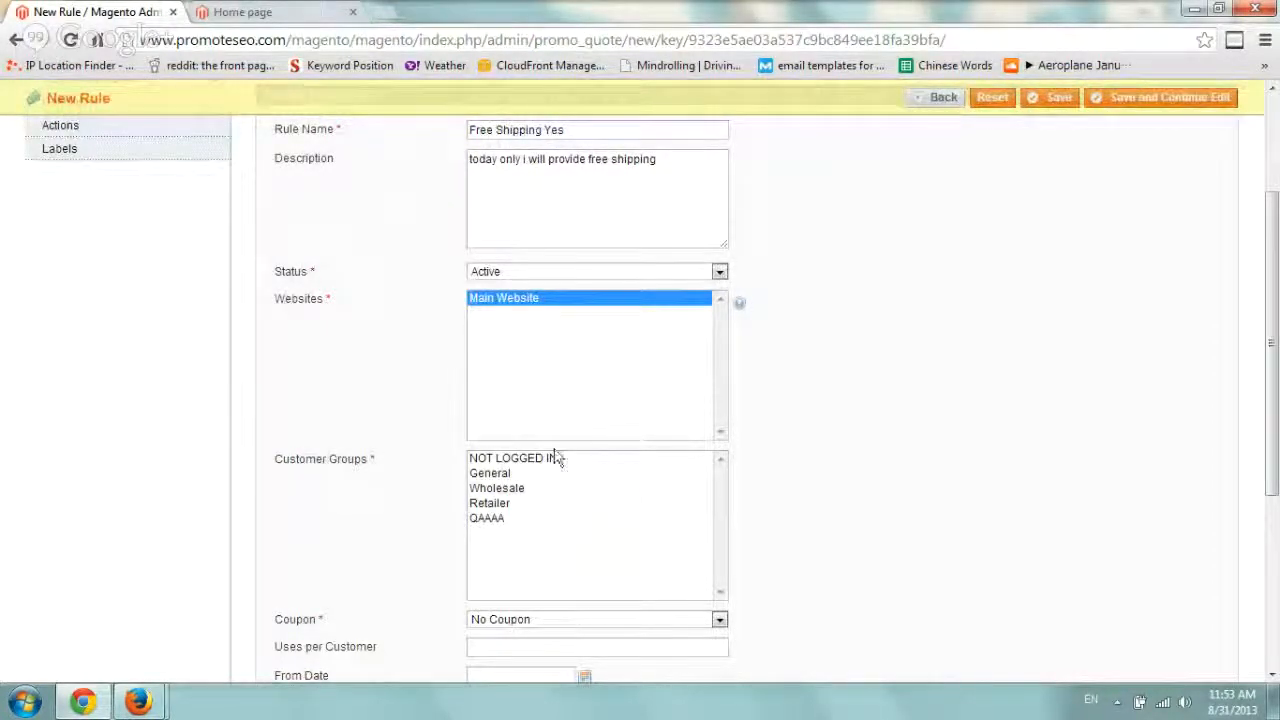
mouse_move(595, 483)
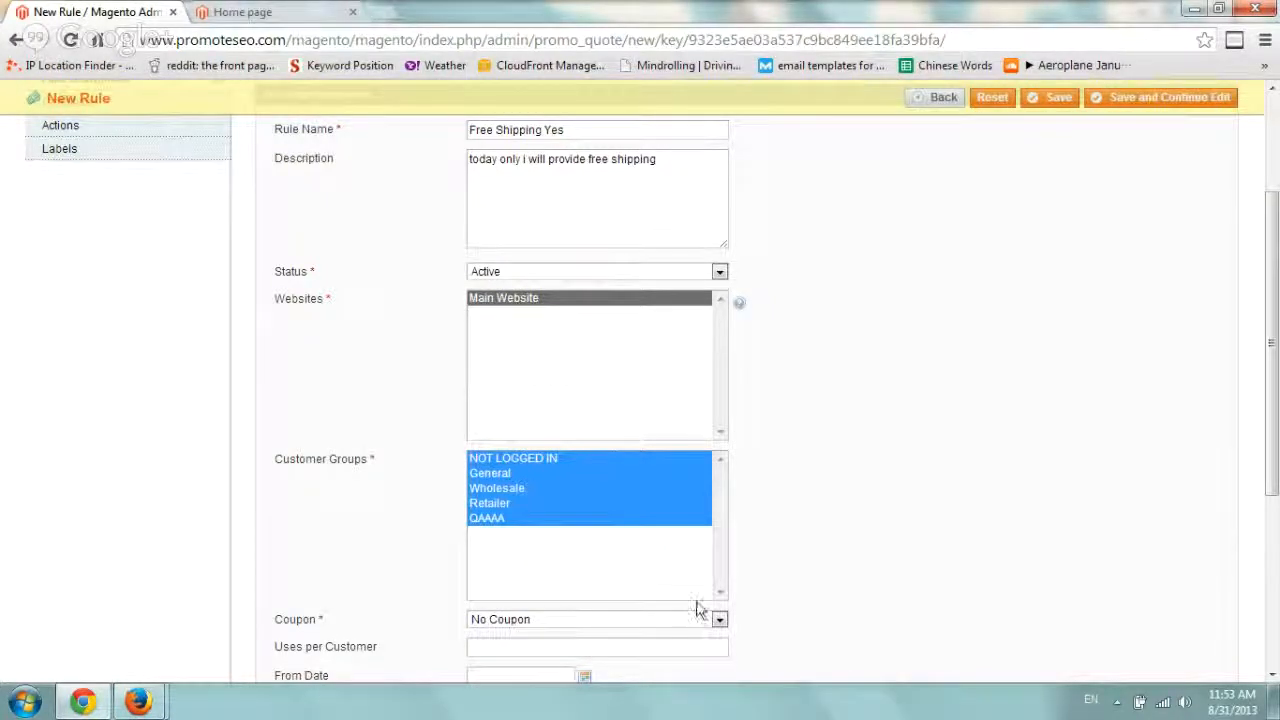
scroll("down", 3)
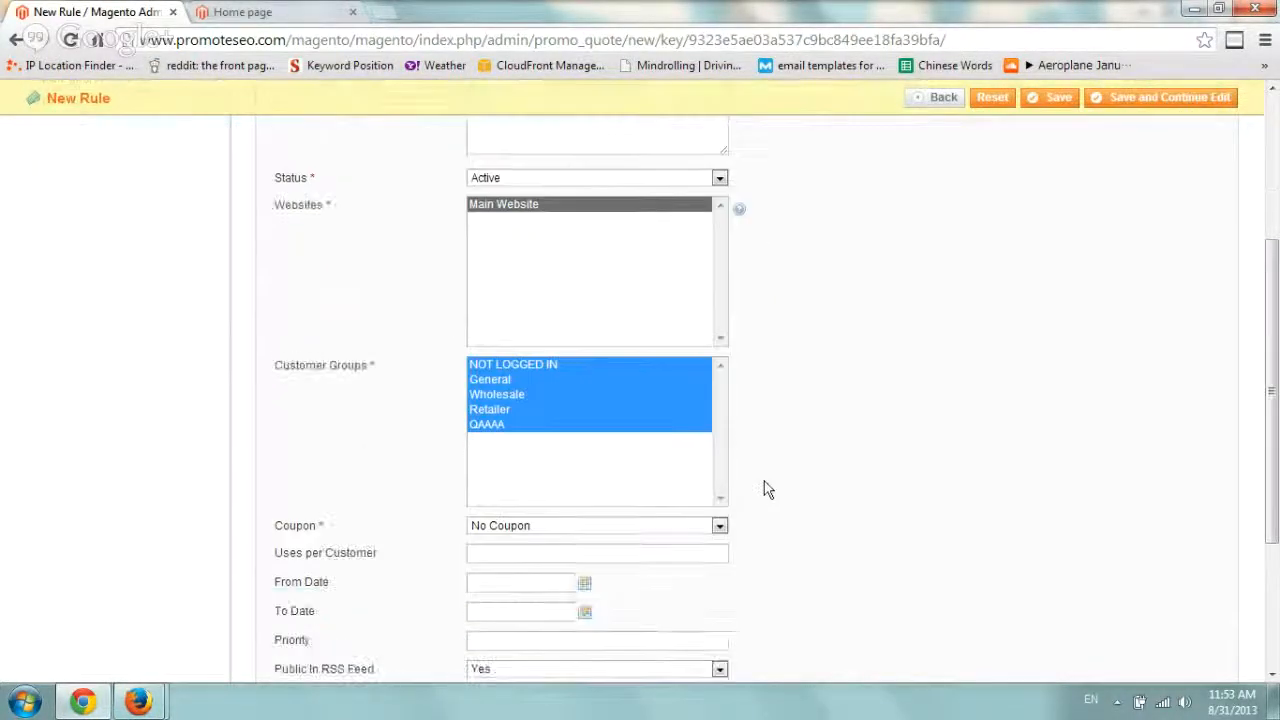
scroll("down", 3)
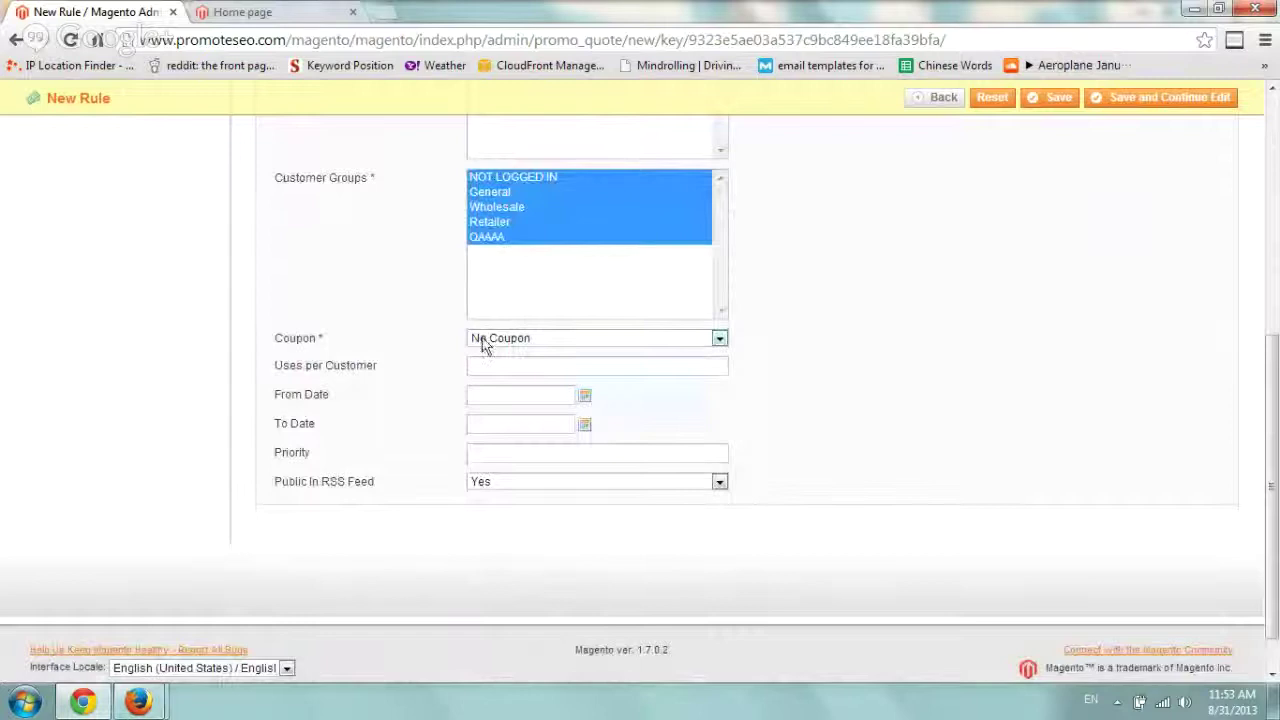
Step: Set Coupon to Specific Coupon with the coupon code 'freeship'
left_click(597, 338)
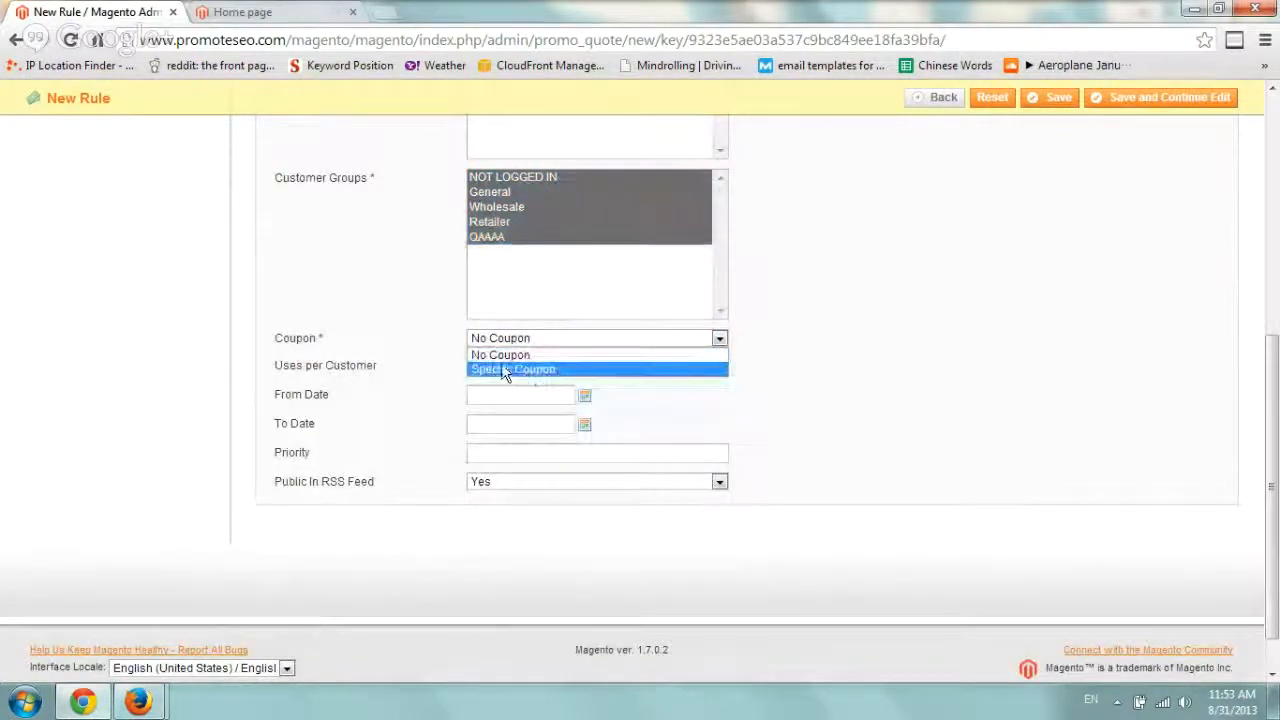
left_click(512, 369)
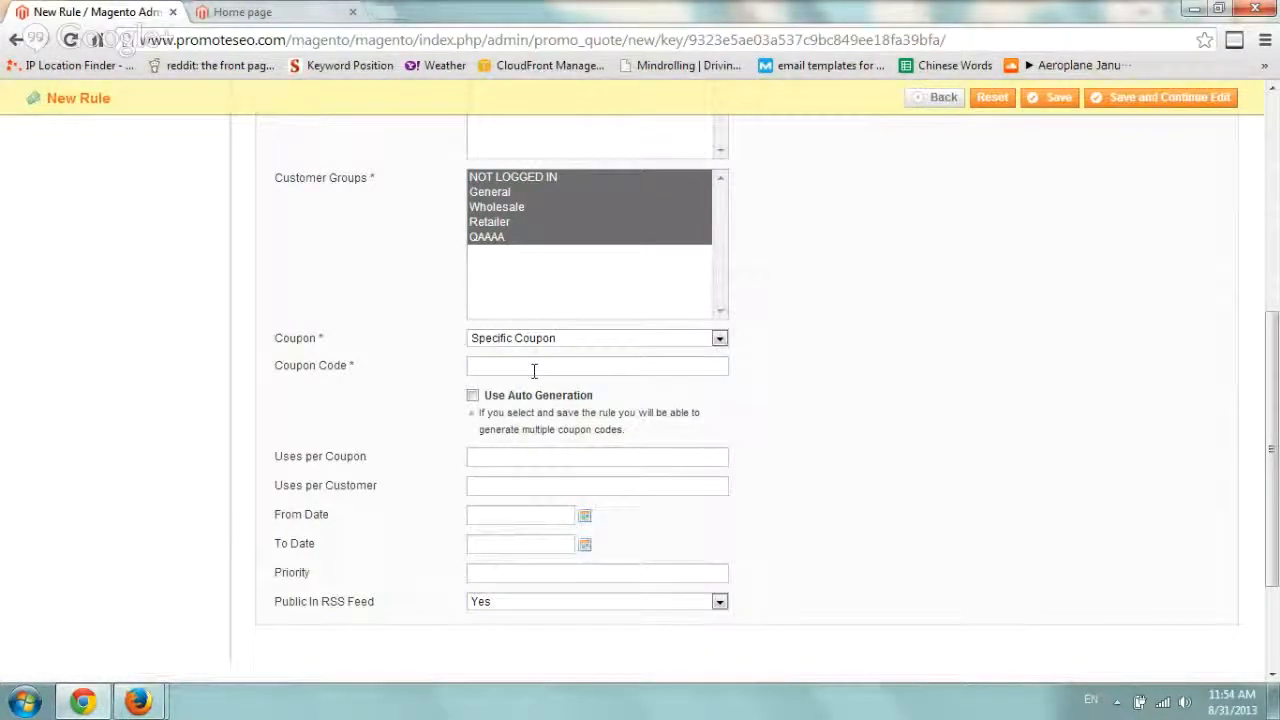
type("fr")
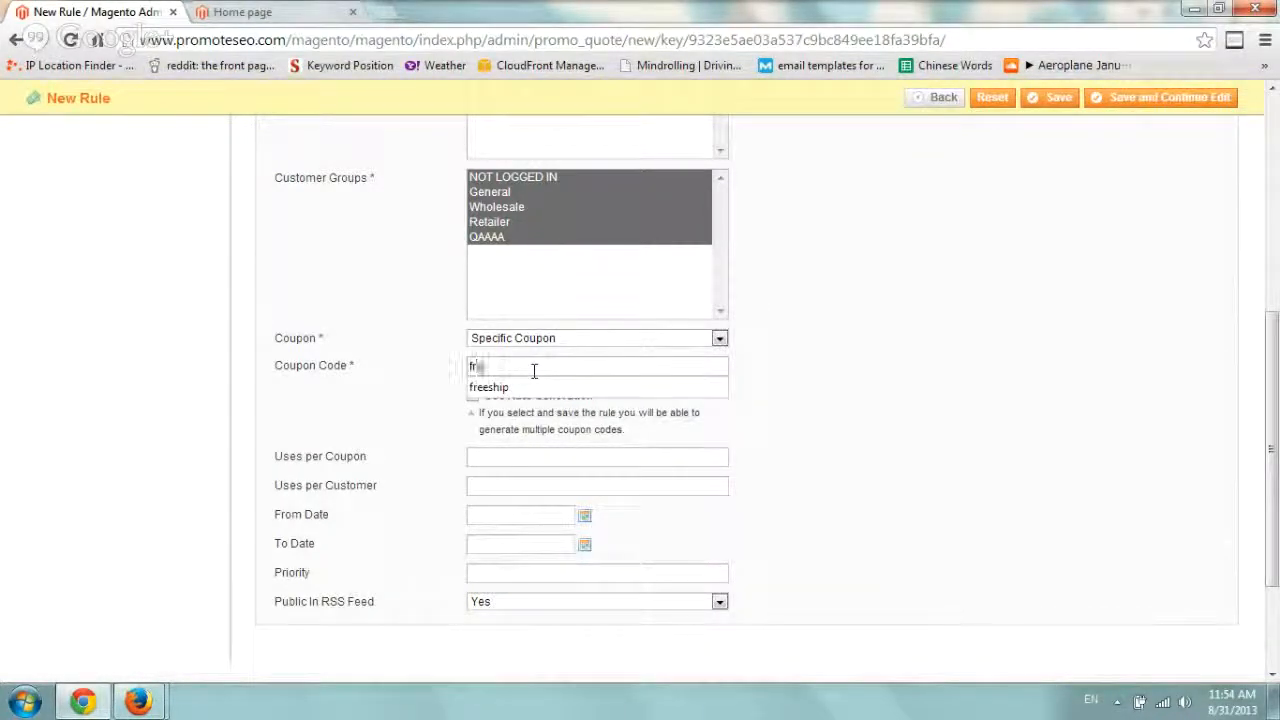
left_click(488, 387)
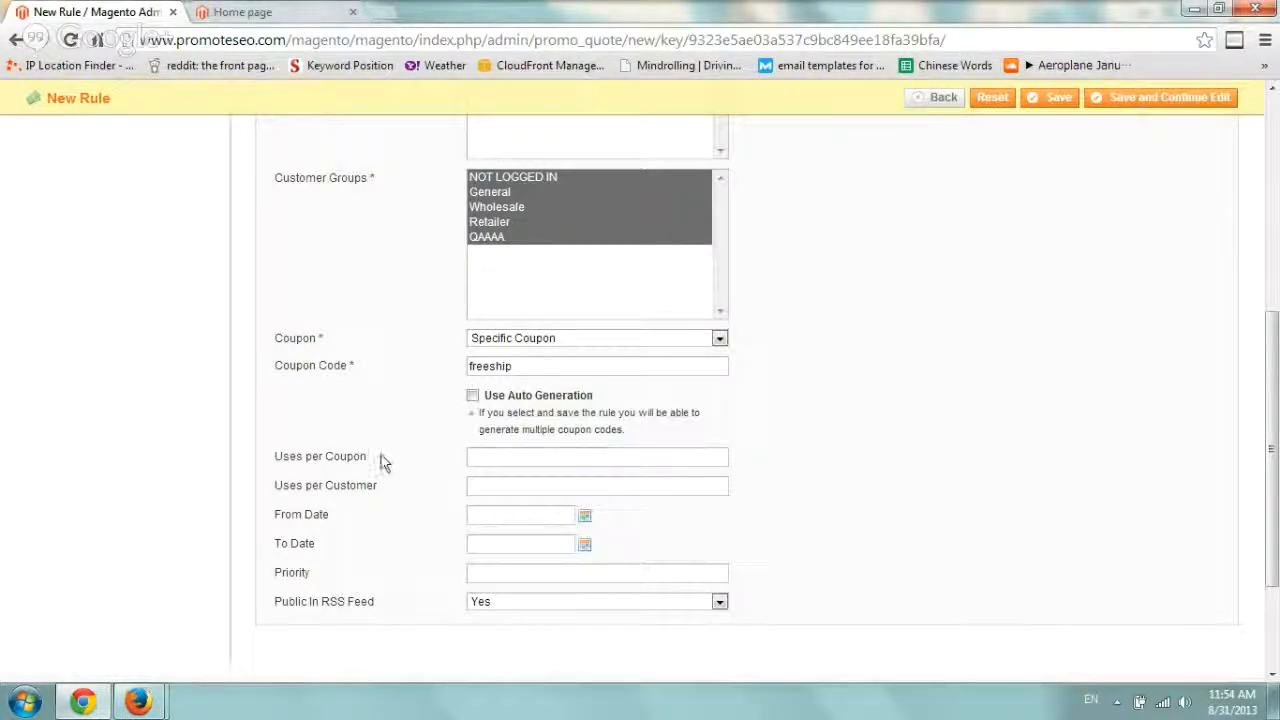
left_click(596, 457)
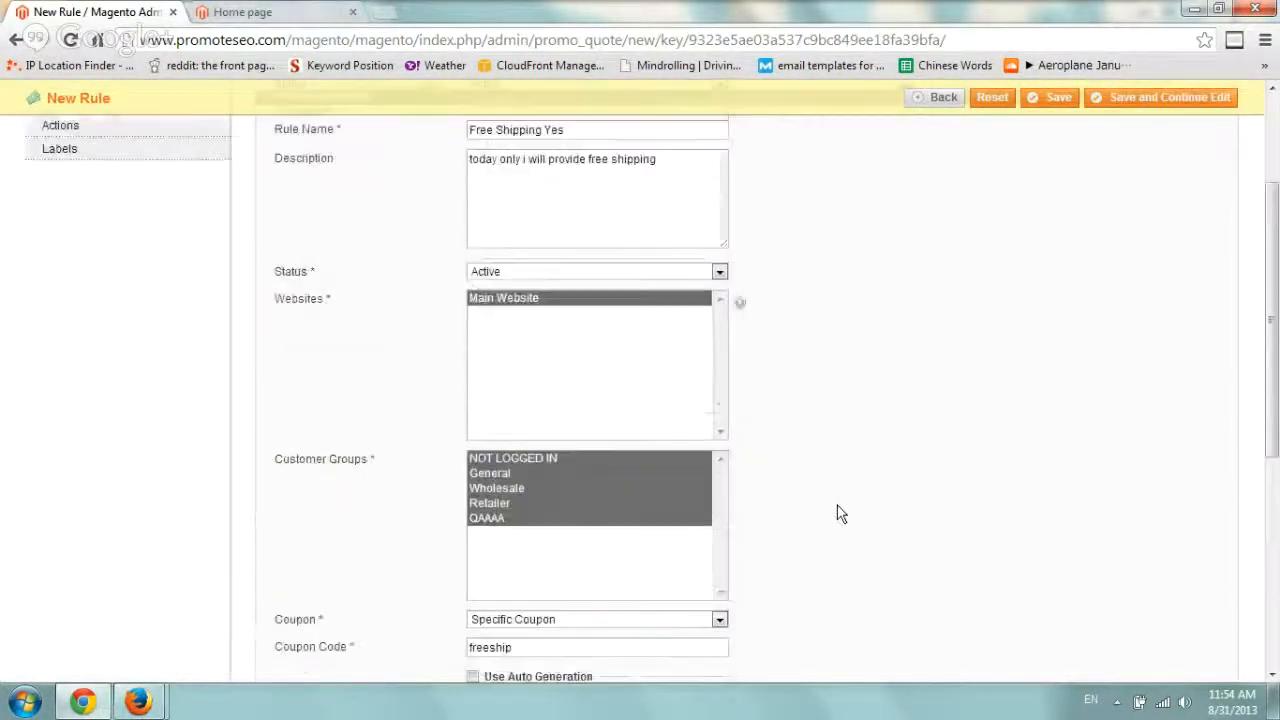
Step: Show the rule's Conditions section and leave it empty to cover all products
left_click(69, 288)
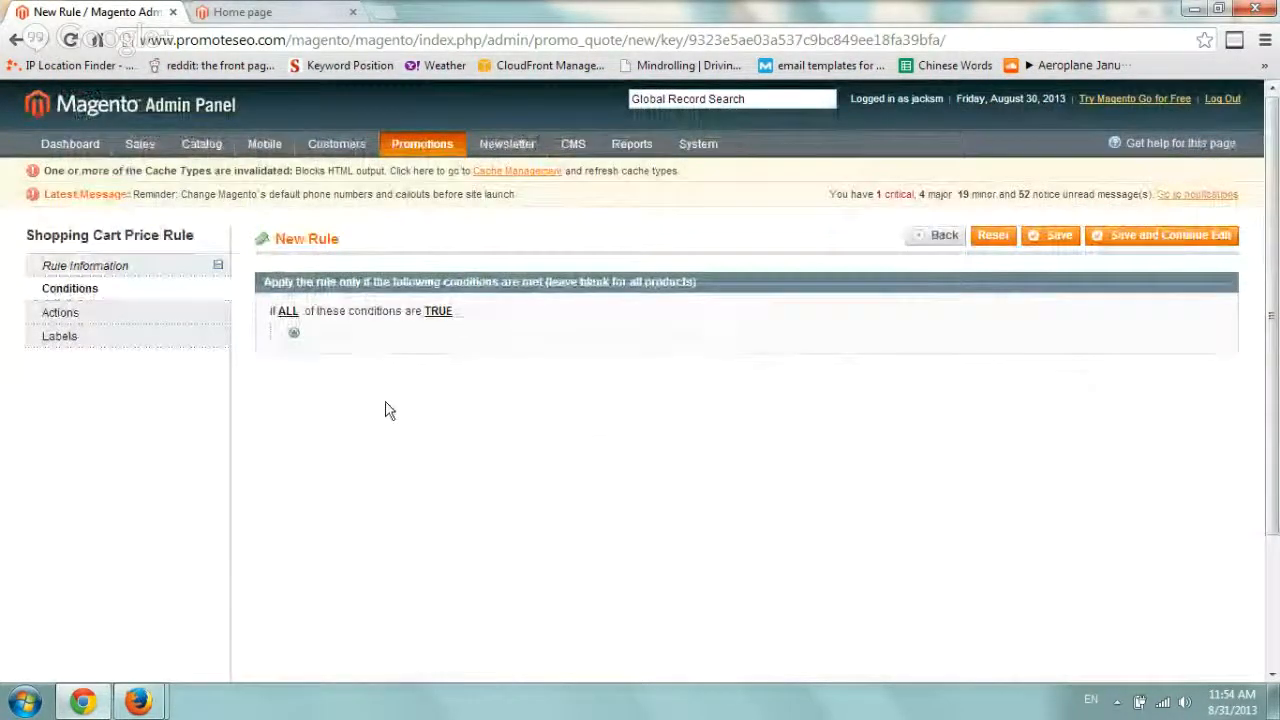
mouse_move(542, 415)
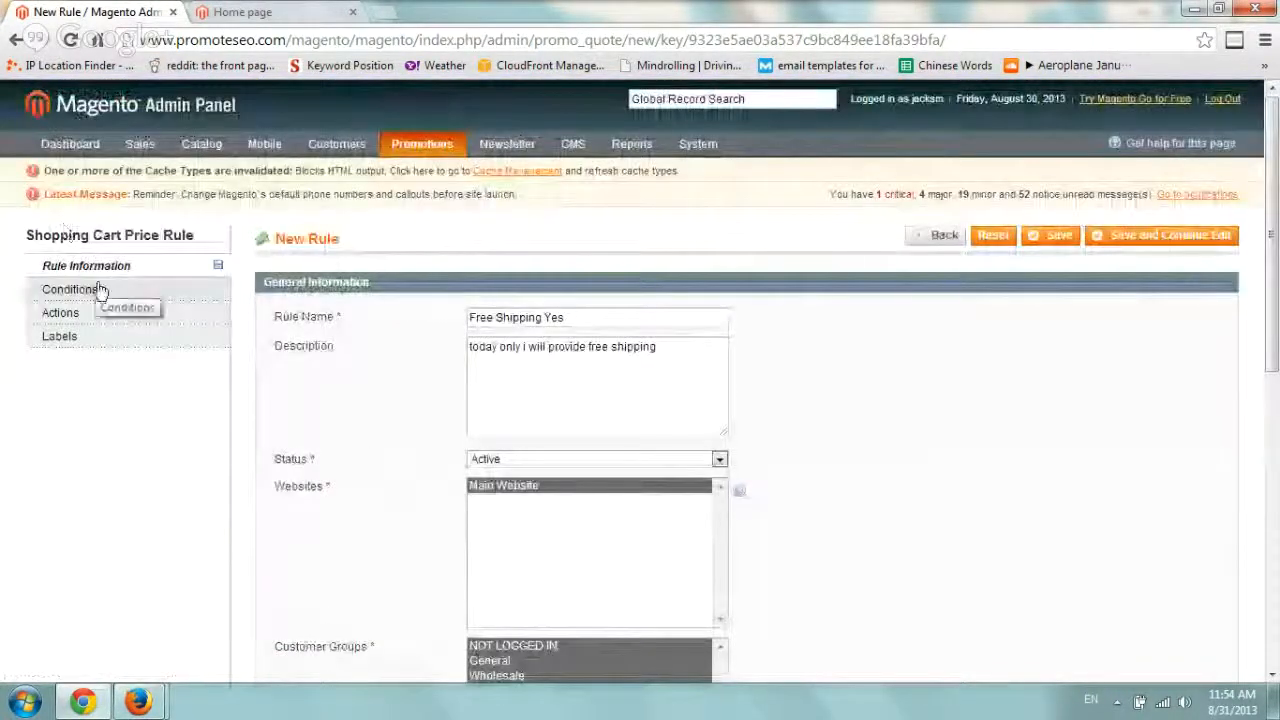
left_click(70, 289)
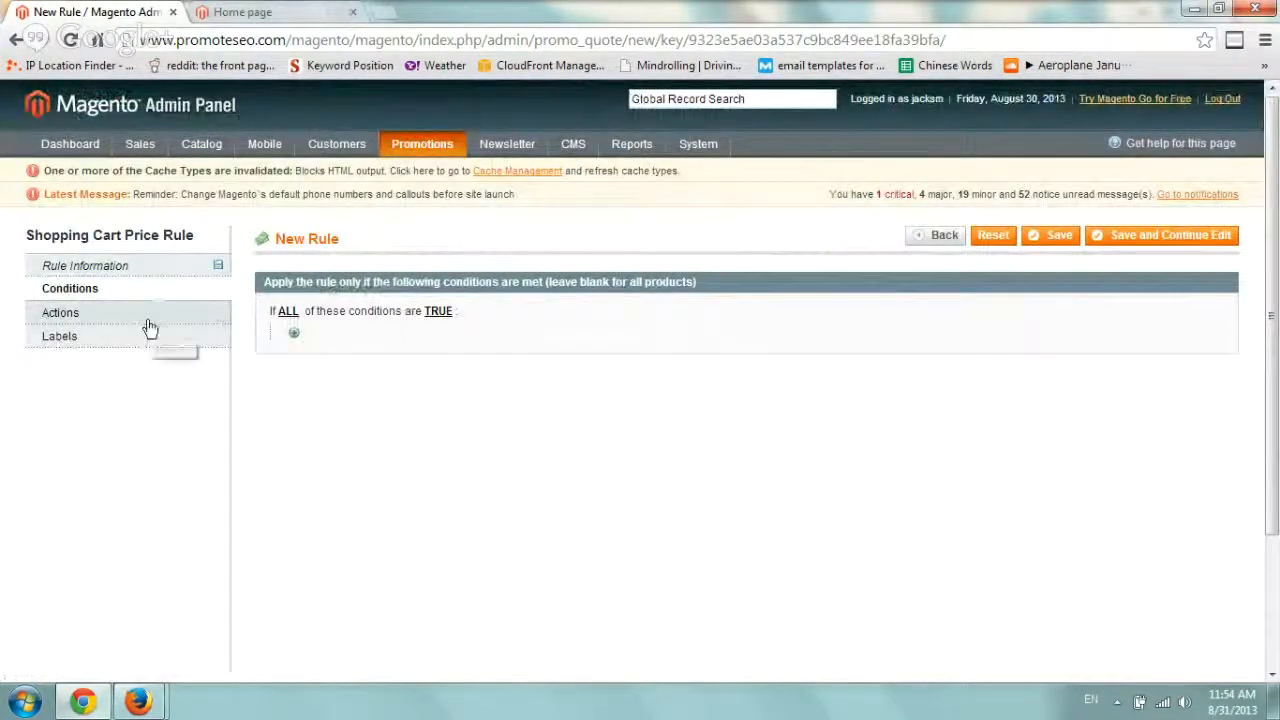
Step: In the rule's Actions, set Free Shipping to 'For shipment with matching items'
left_click(60, 312)
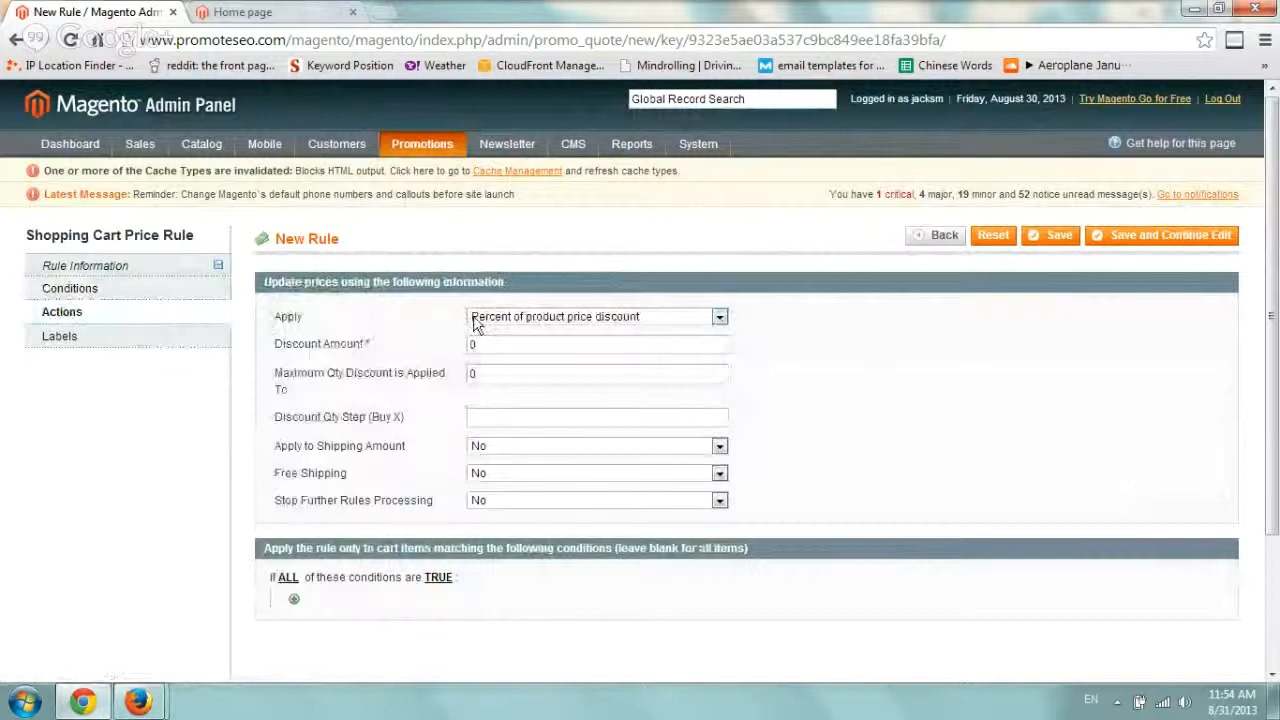
mouse_move(575, 315)
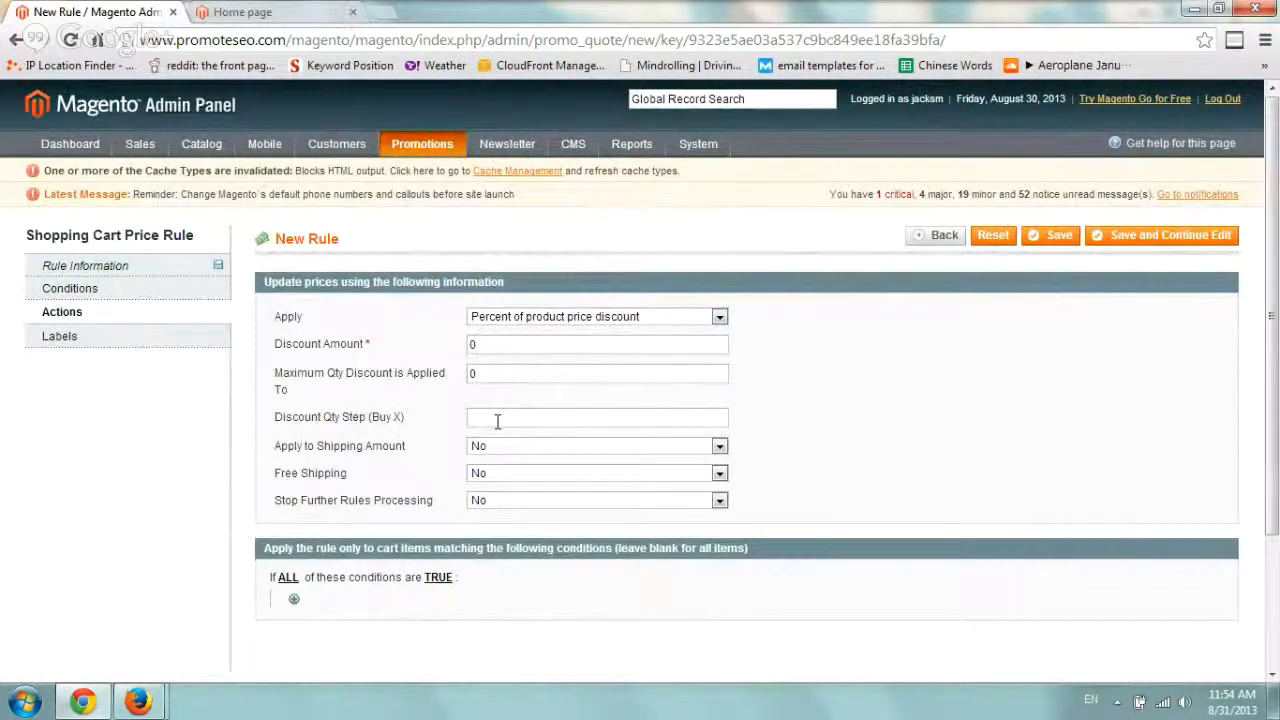
mouse_move(443, 421)
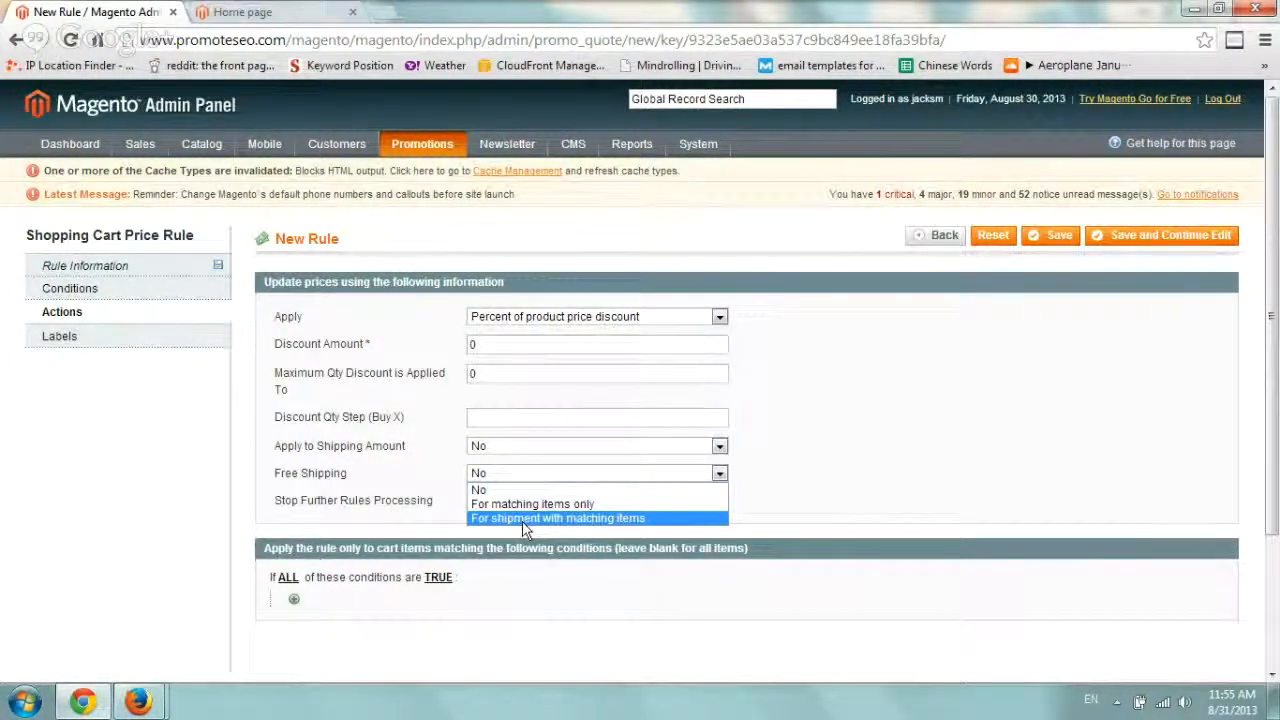
left_click(559, 518)
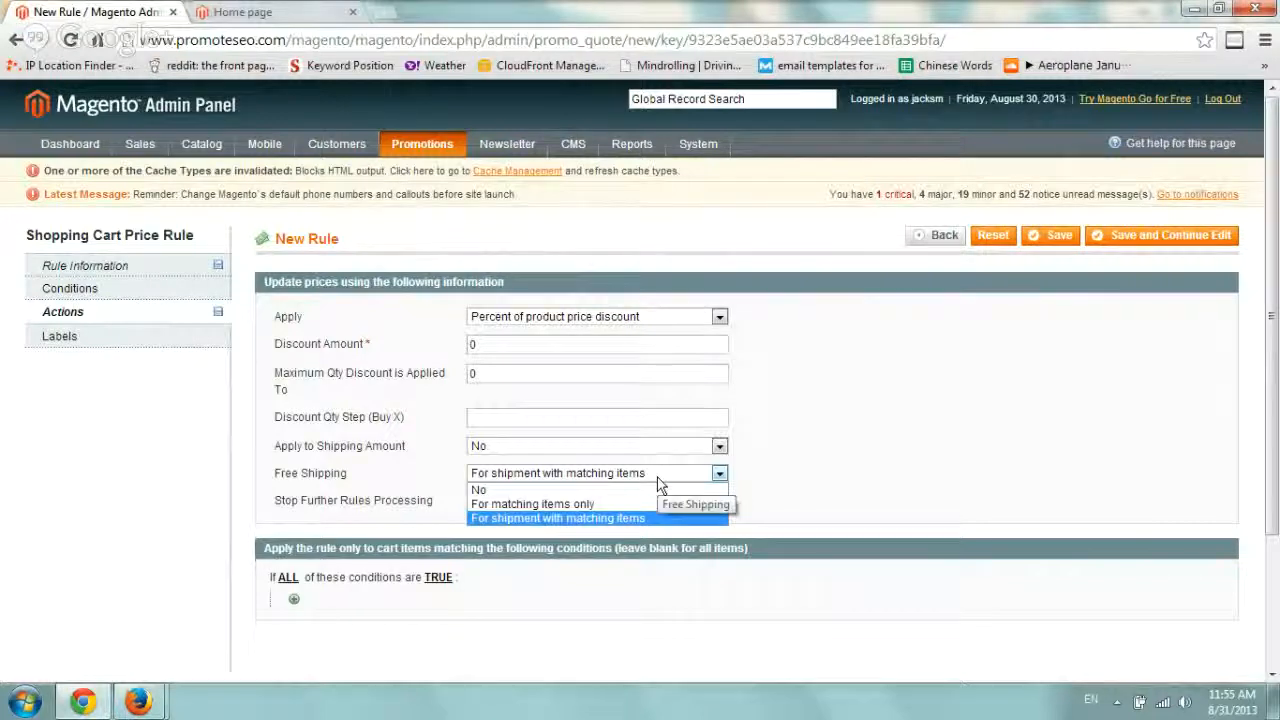
left_click(558, 518)
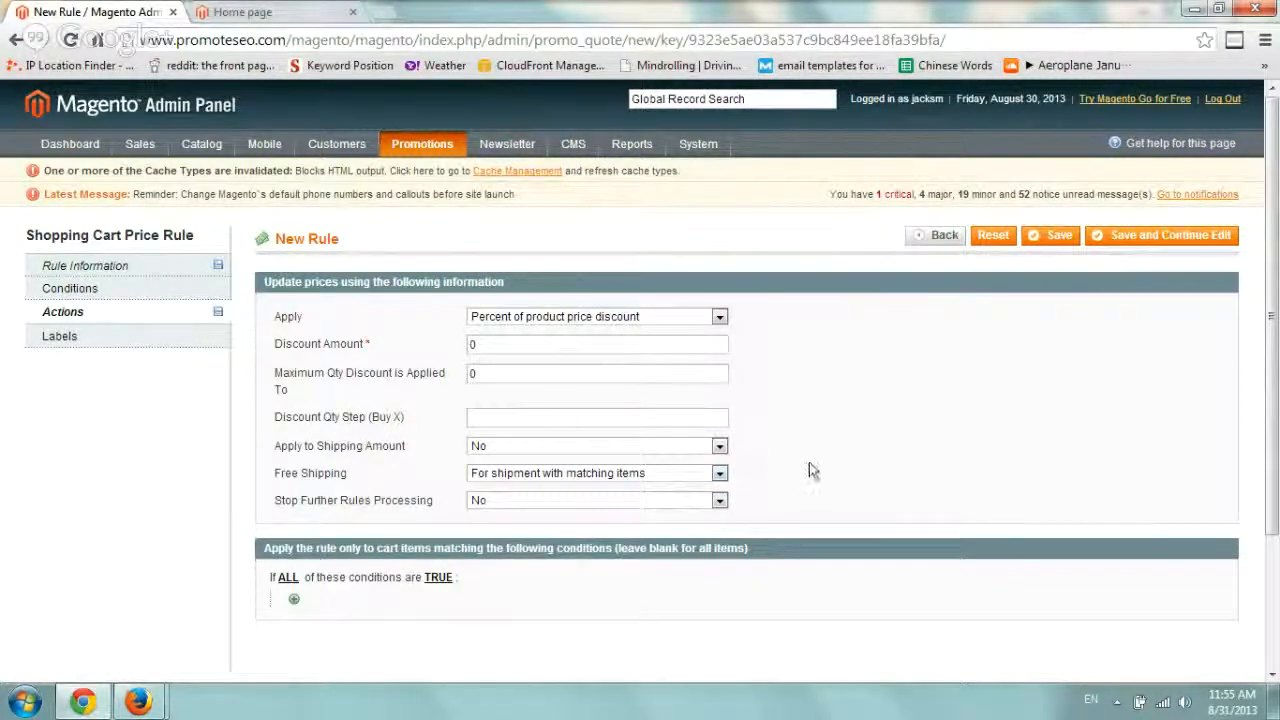
Step: Check the Labels section, then save the Free Shipping Yes rule
left_click(59, 335)
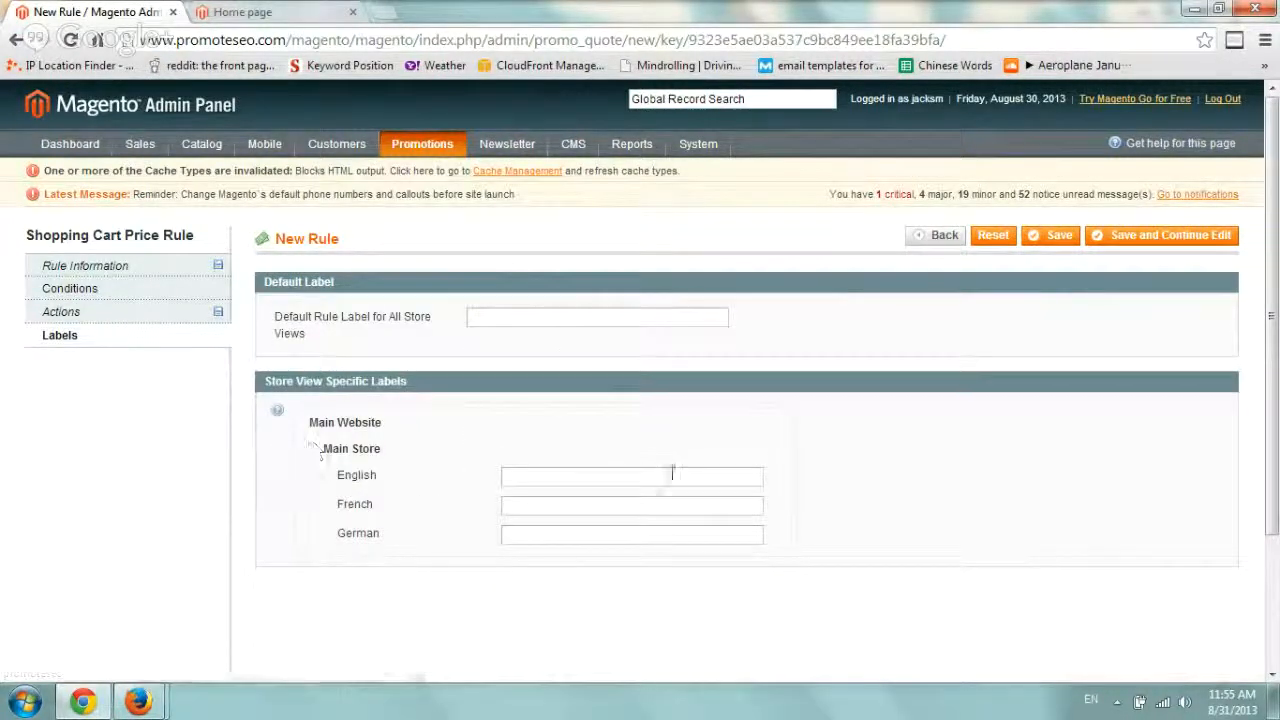
mouse_move(370, 310)
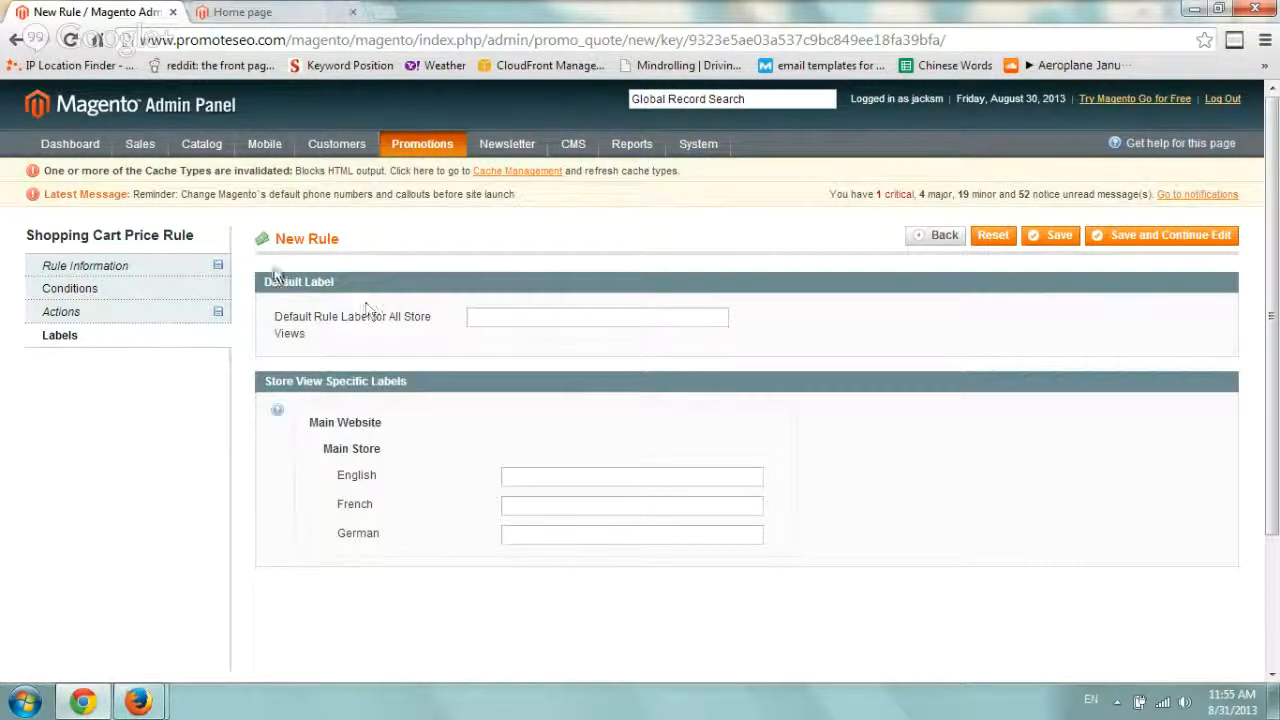
left_click(85, 265)
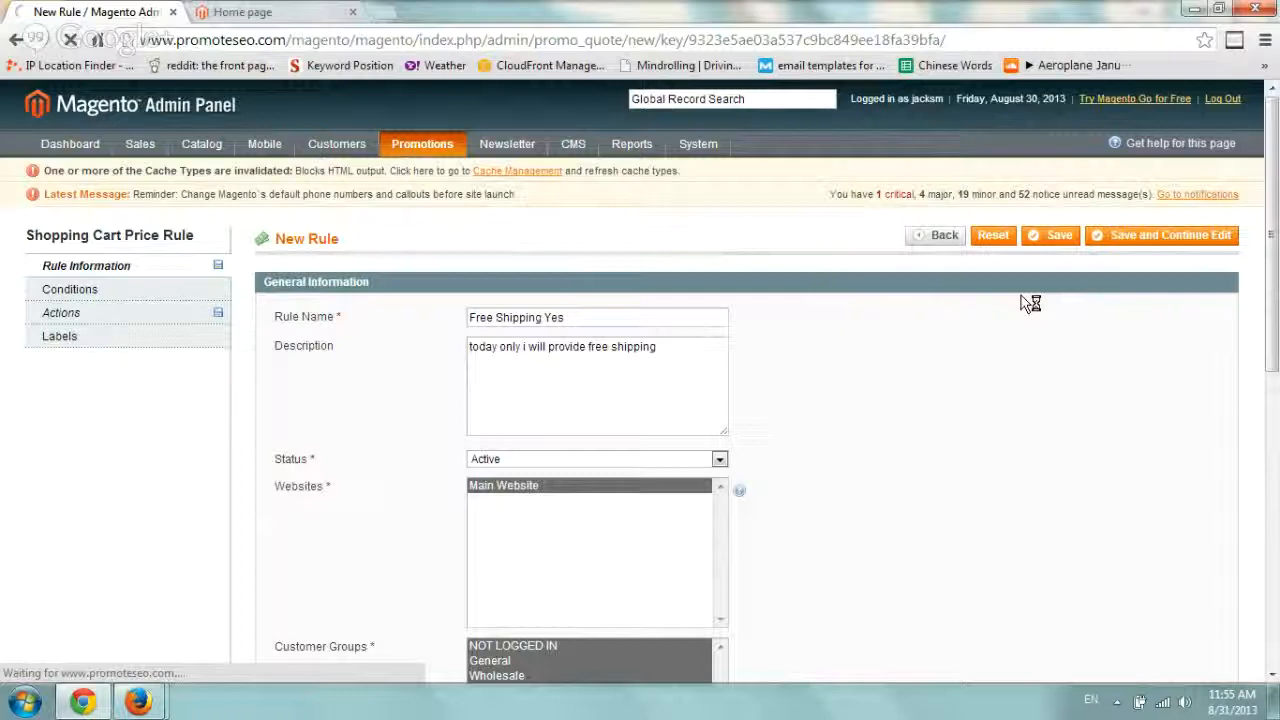
left_click(1049, 235)
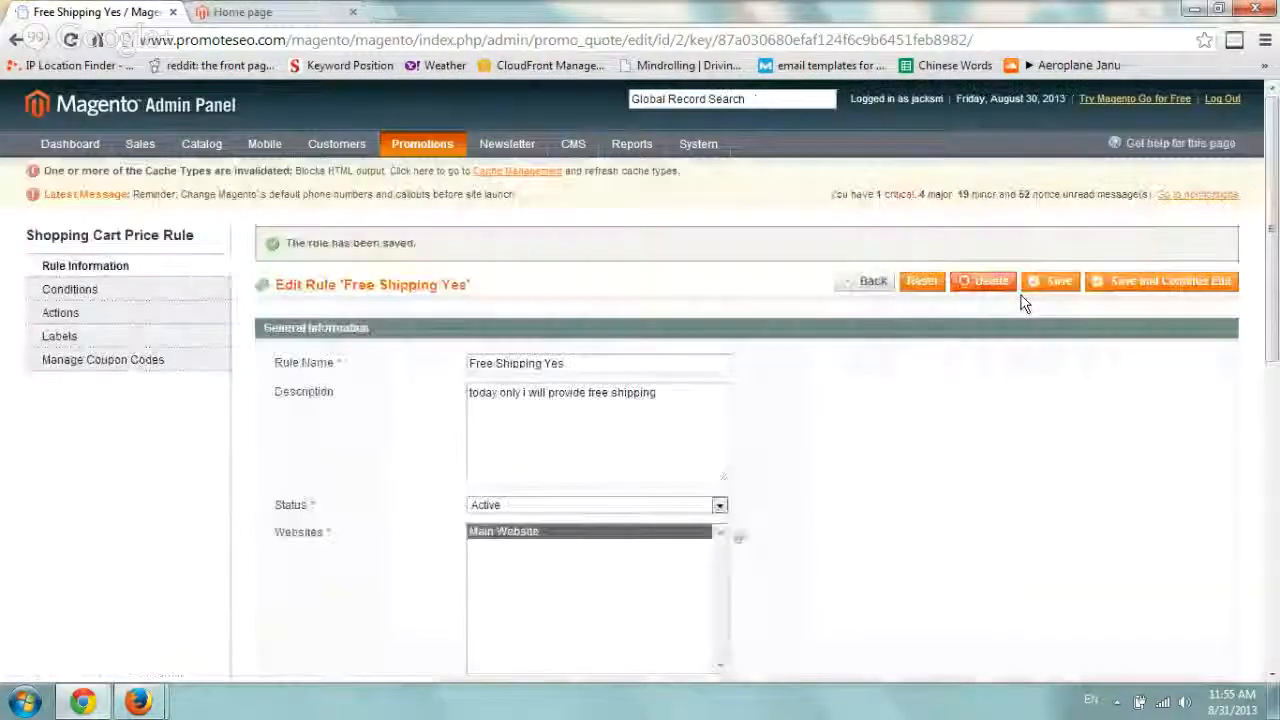
mouse_move(520, 288)
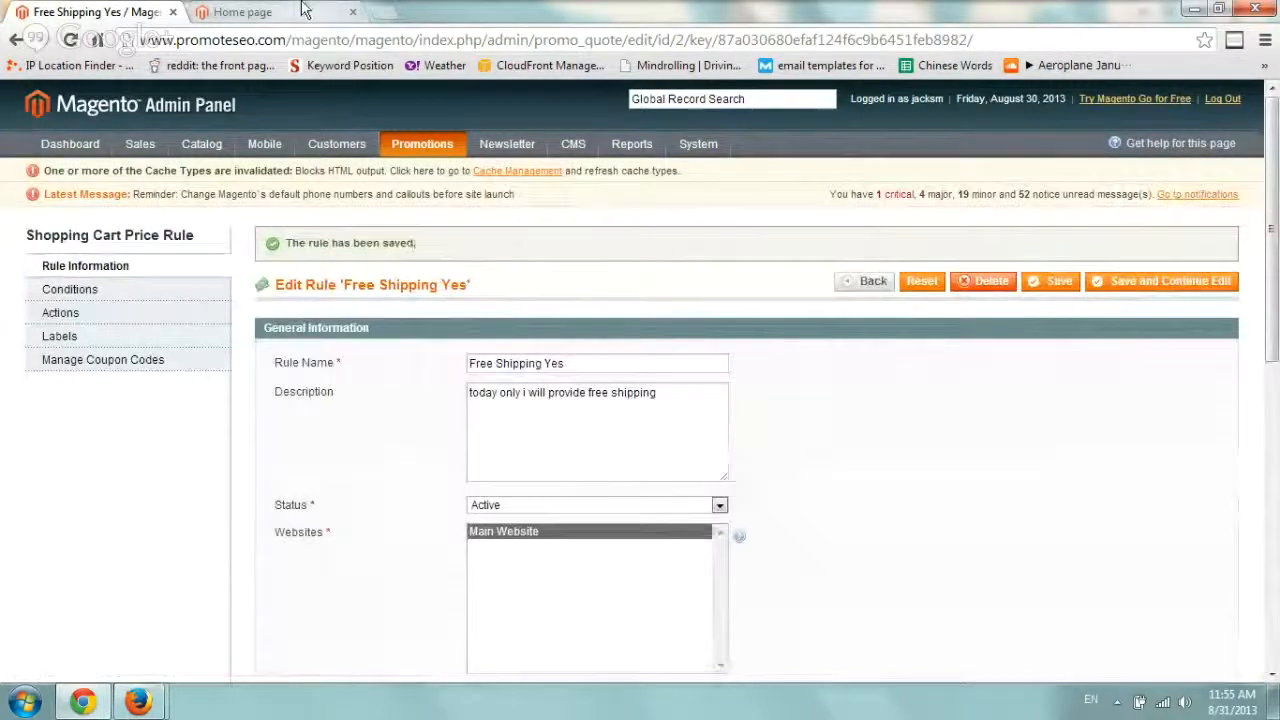
Step: Add the Nine West Women's Lucero Pump in shoe size 5 to the cart
left_click(245, 11)
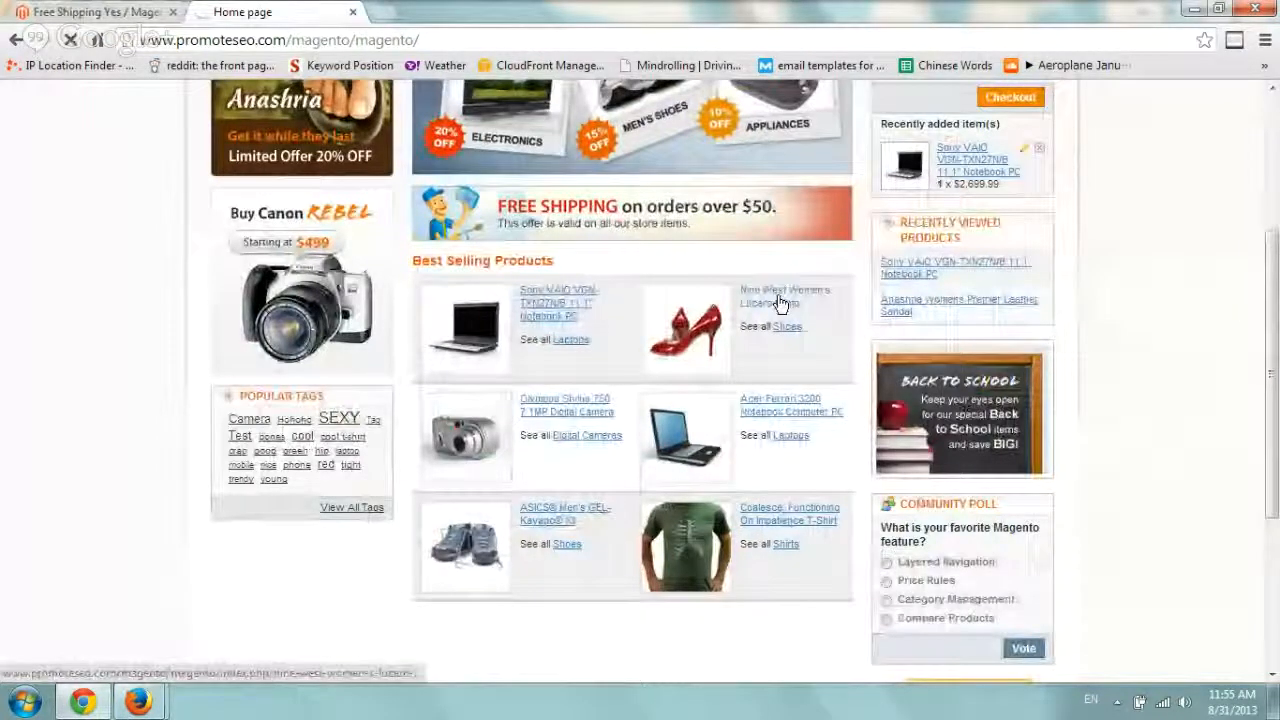
left_click(769, 295)
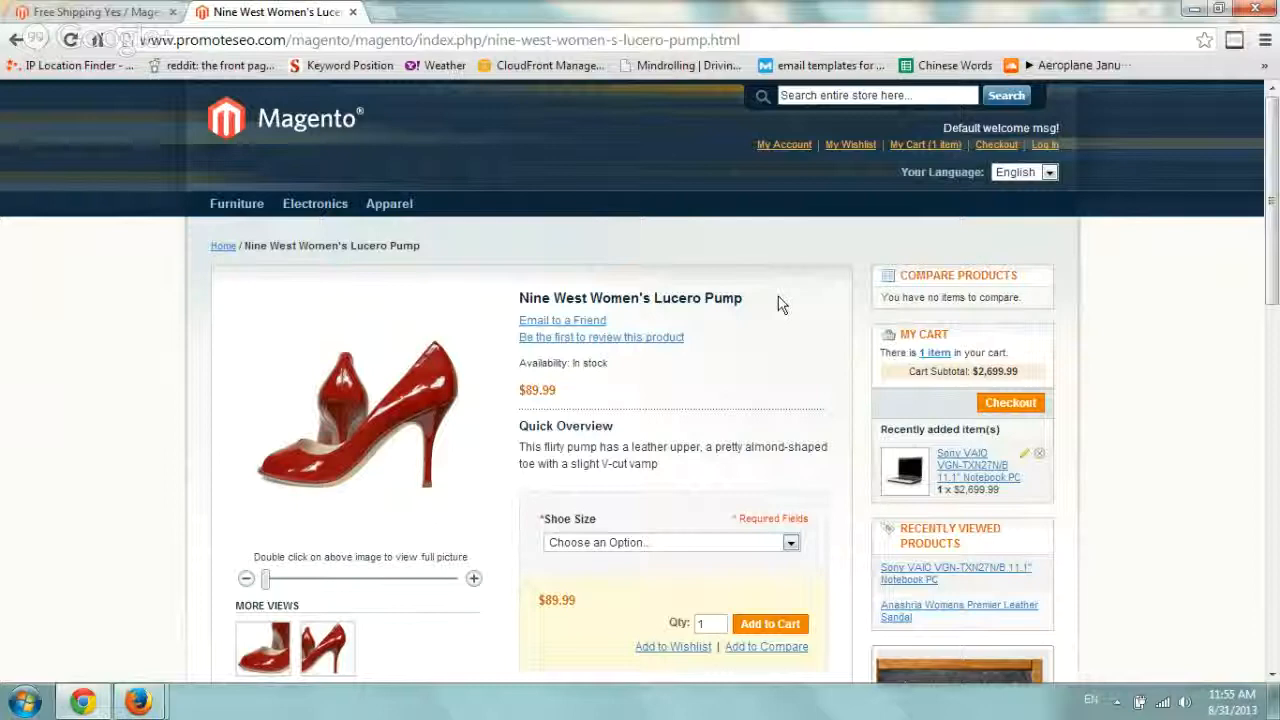
mouse_move(762, 302)
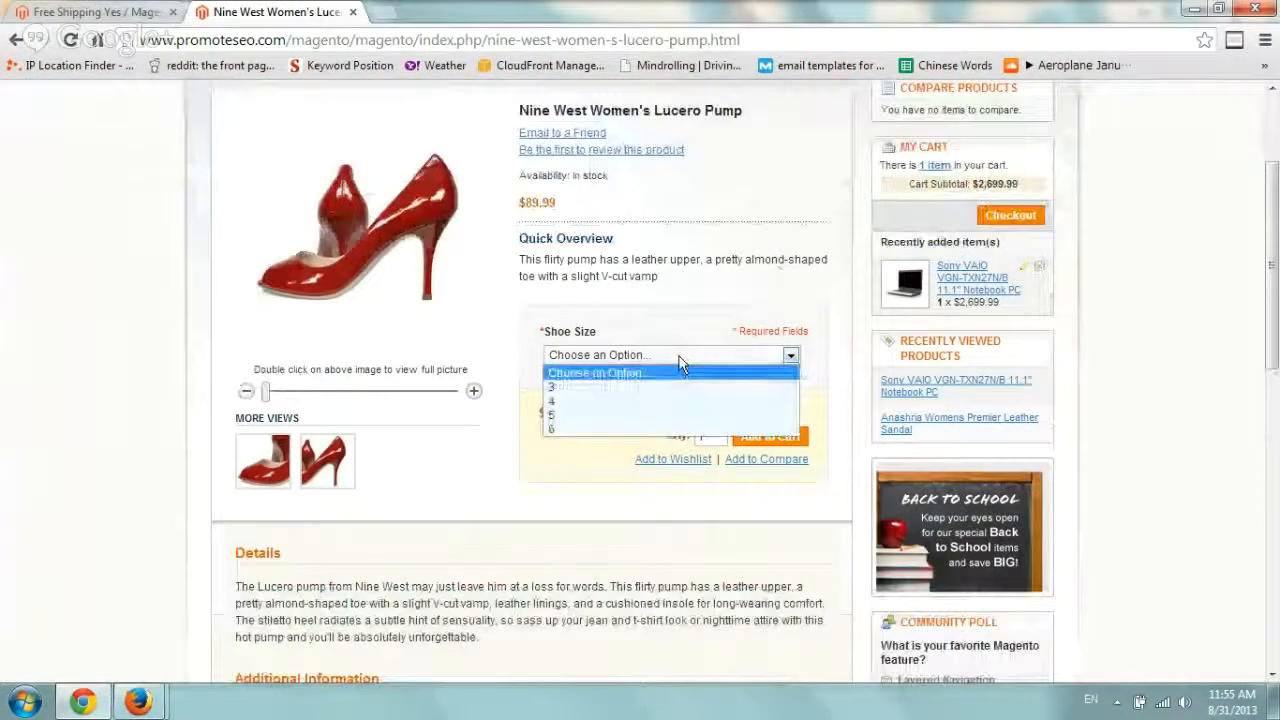
left_click(548, 430)
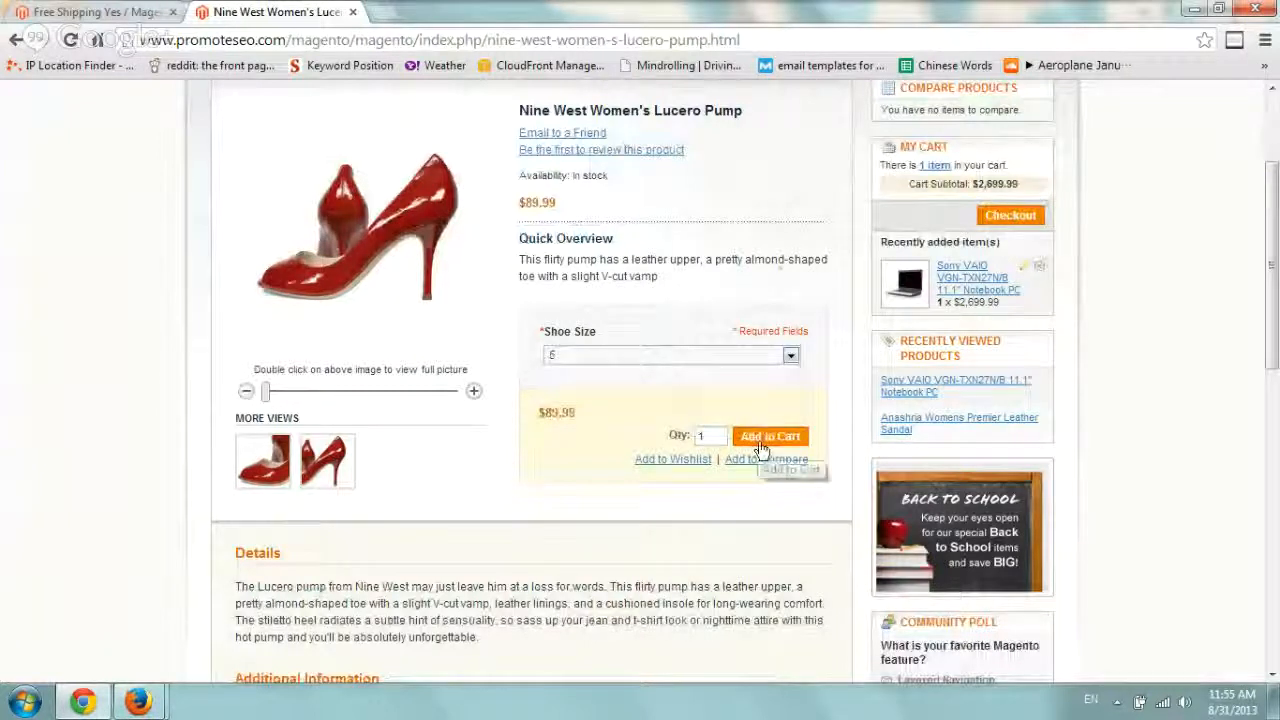
left_click(770, 435)
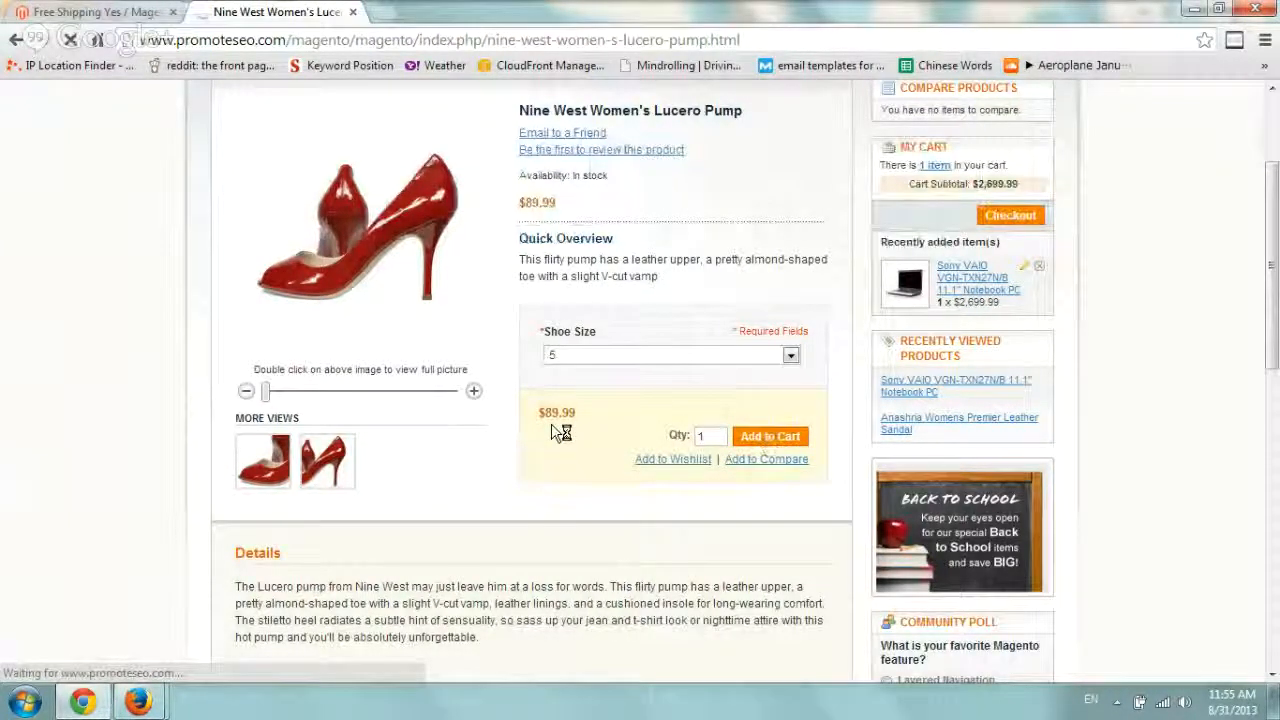
Step: Review the cart's laptop and pump, Discount Codes, and $10.00 flat-rate shipping estimate
left_click(770, 436)
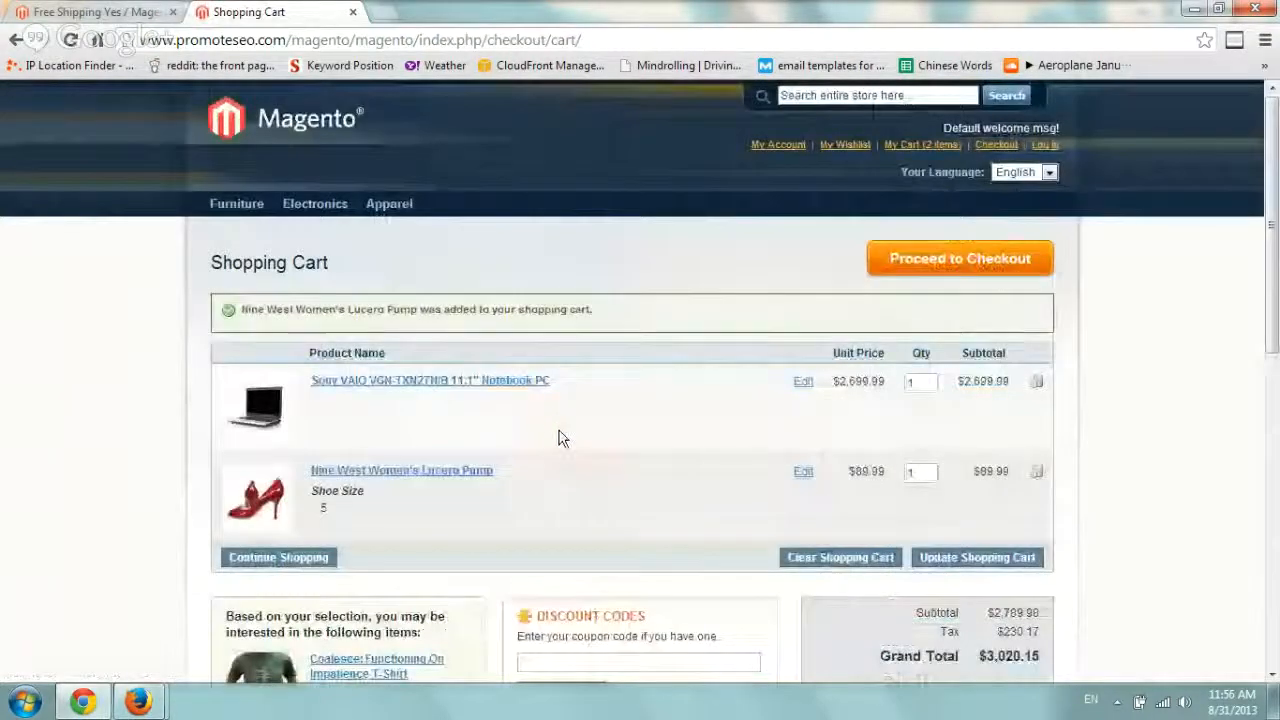
scroll("down", 3)
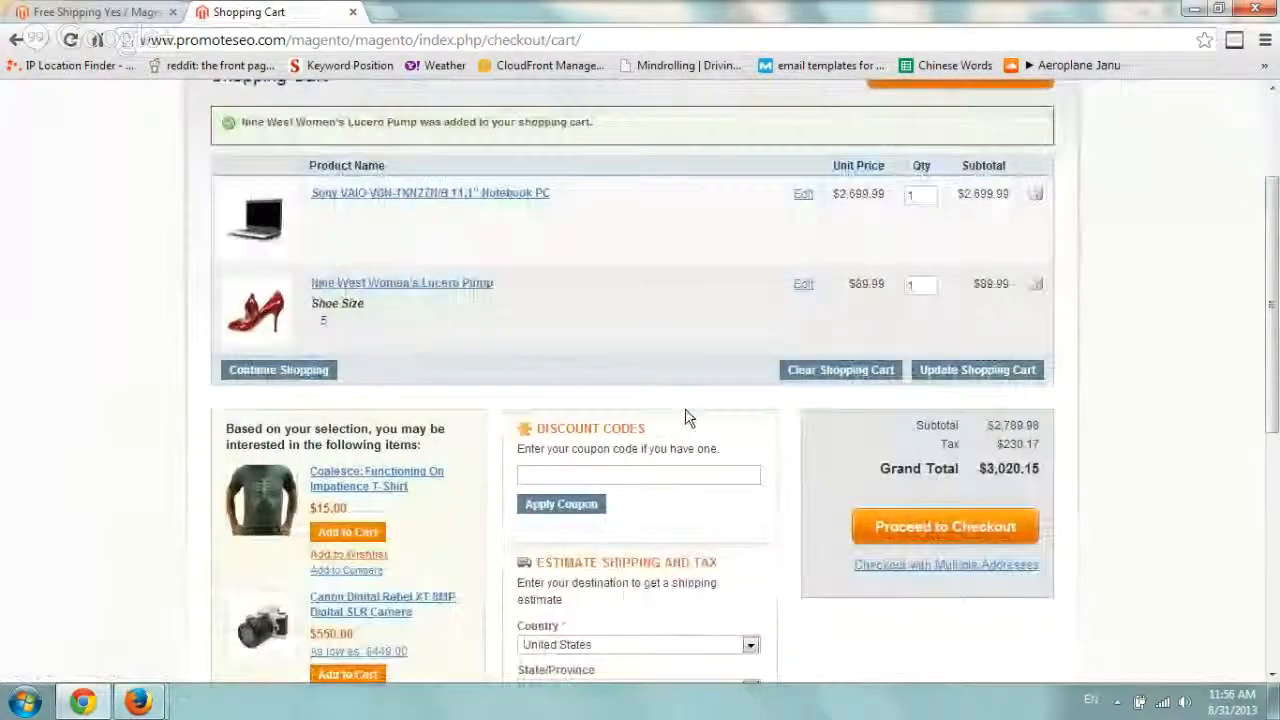
mouse_move(932, 527)
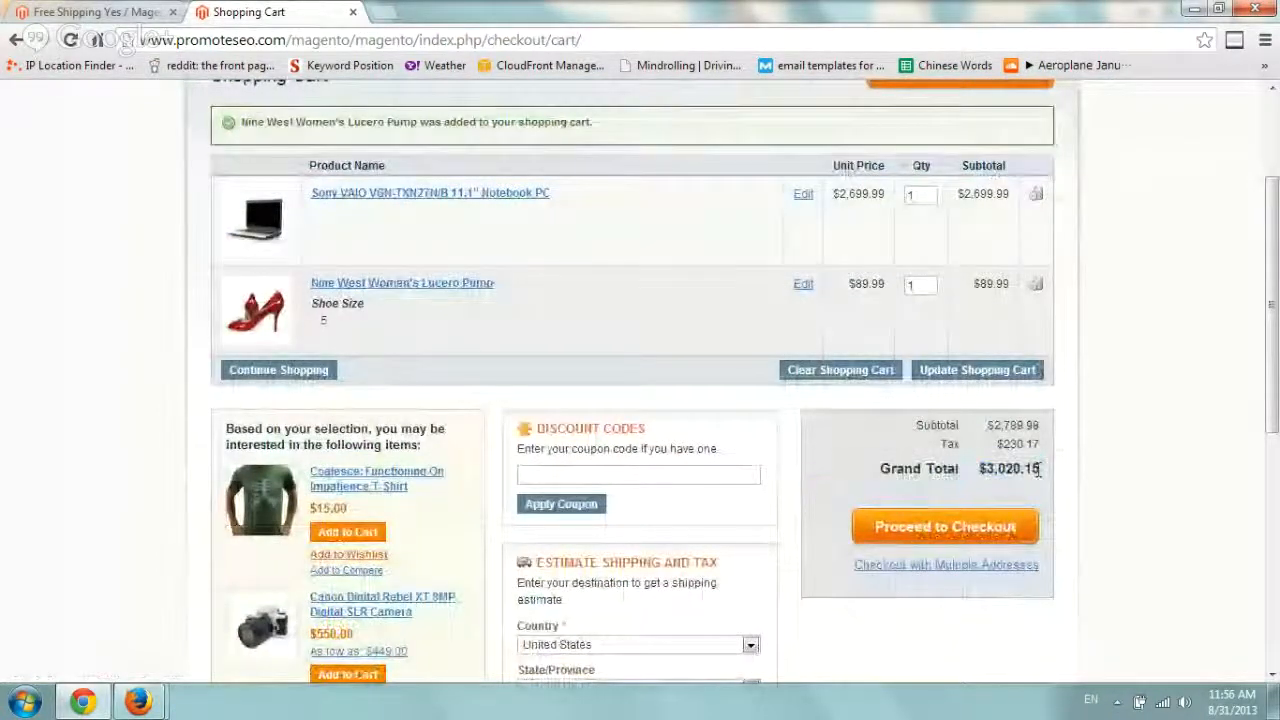
scroll("down", 3)
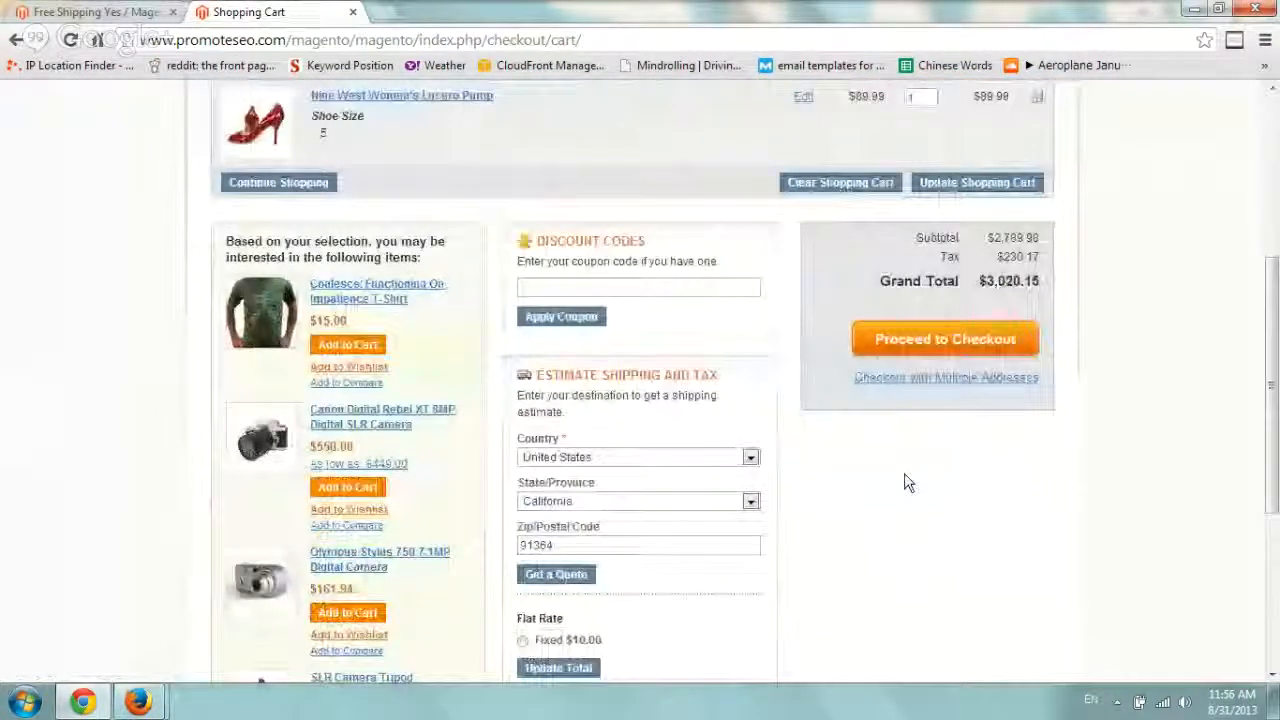
scroll("down", 3)
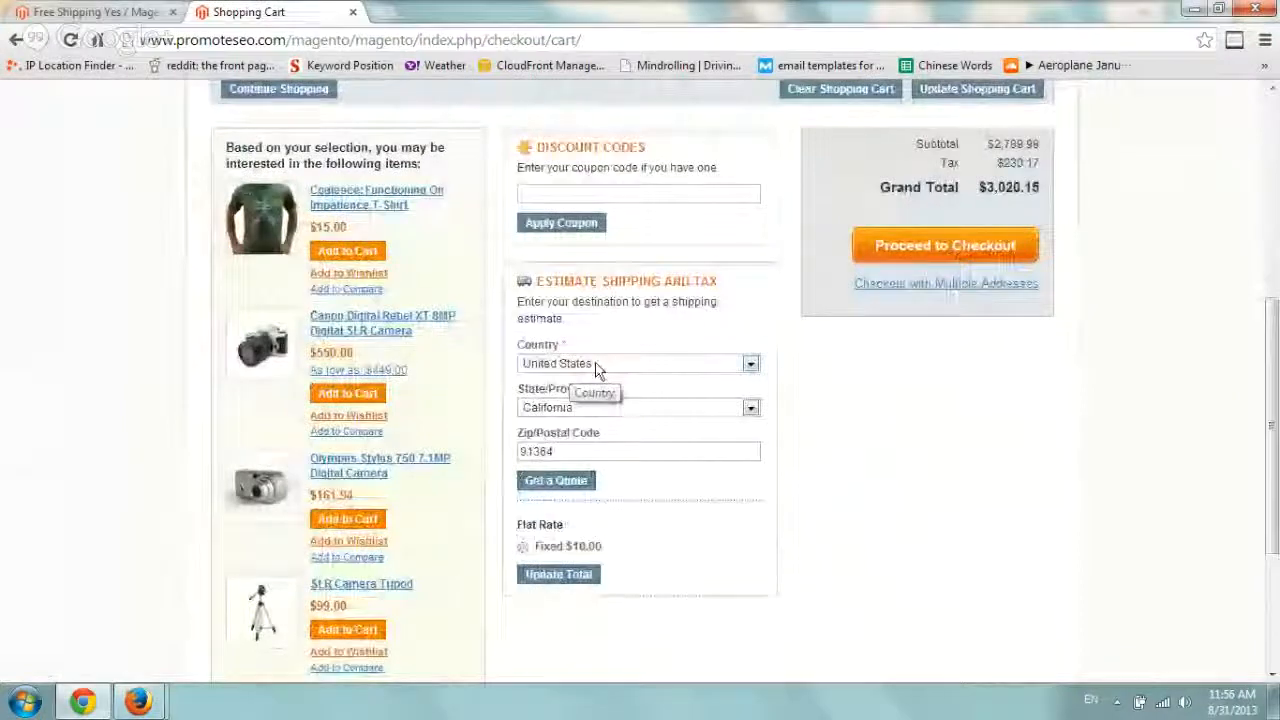
mouse_move(585, 470)
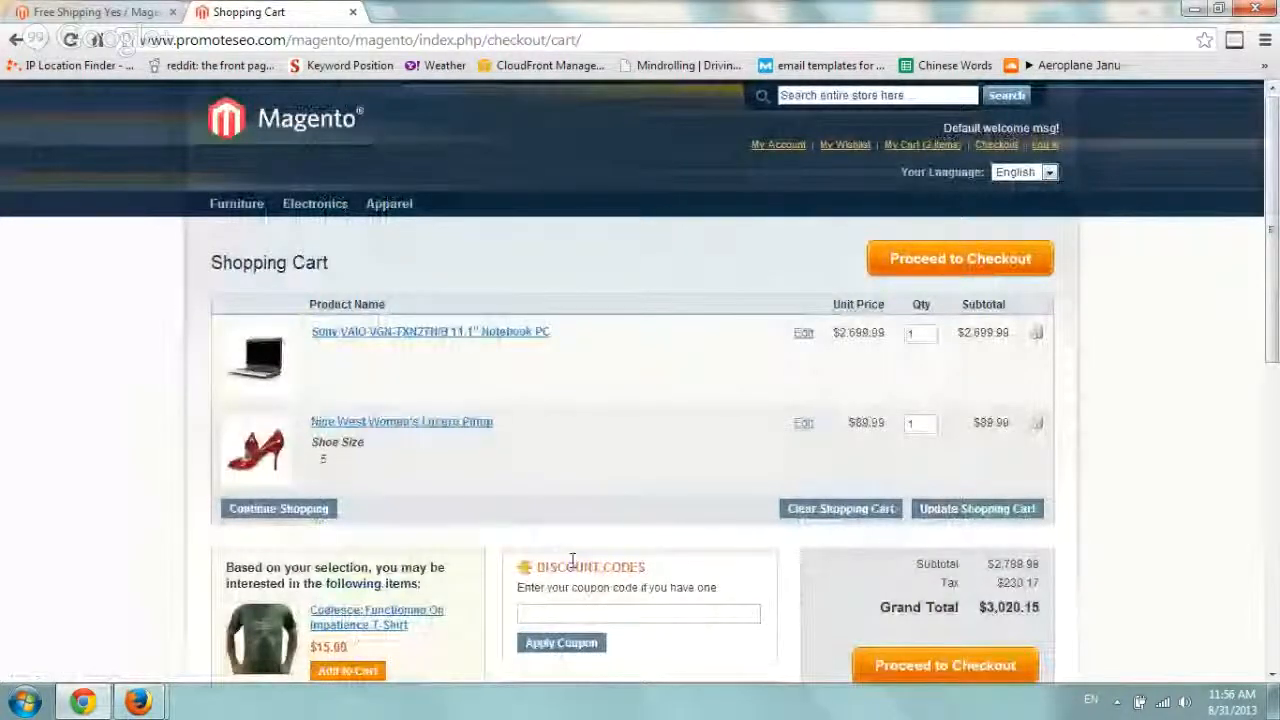
scroll("down", 3)
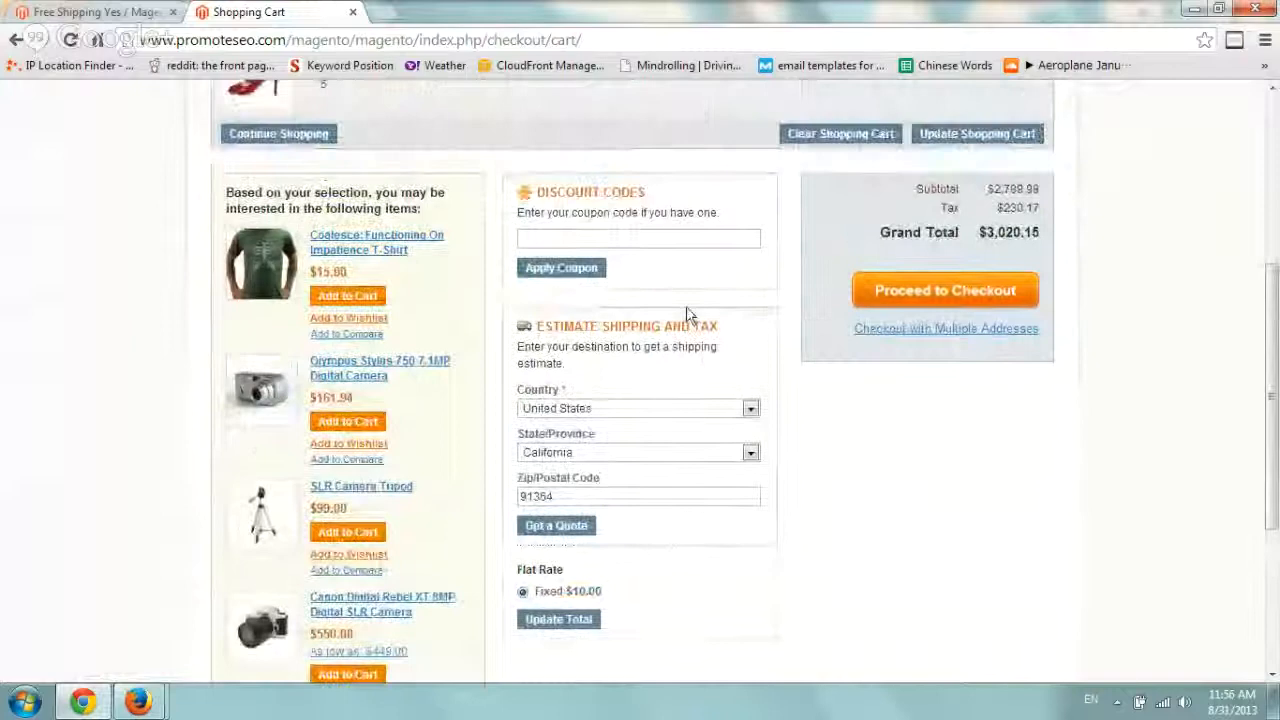
Step: Apply the discount coupon 'freeship' to the shopping cart
left_click(638, 238)
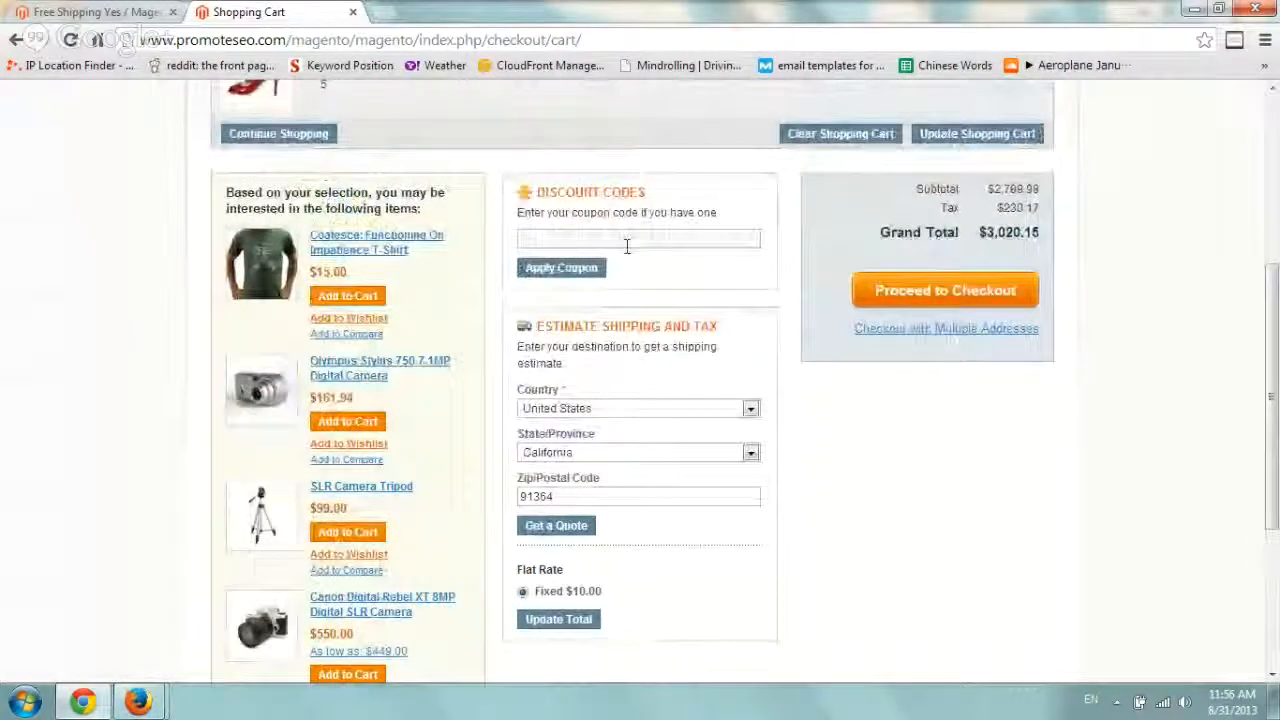
type("freeship")
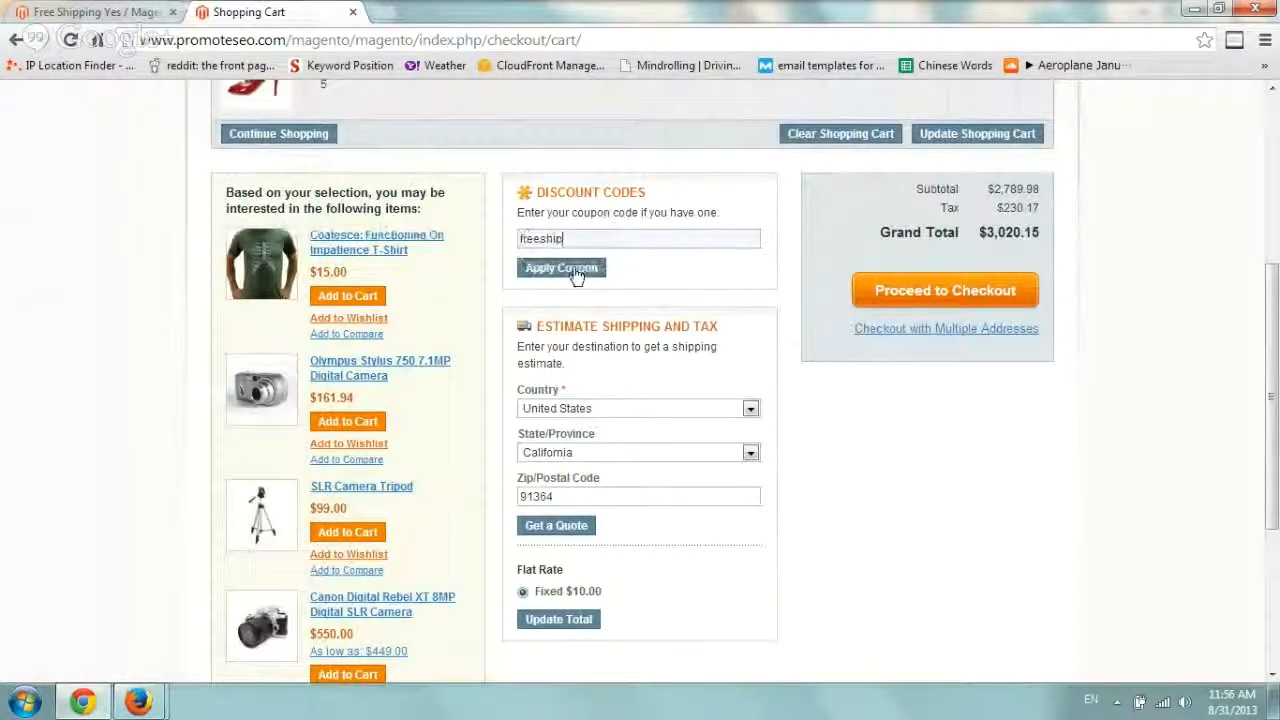
left_click(562, 267)
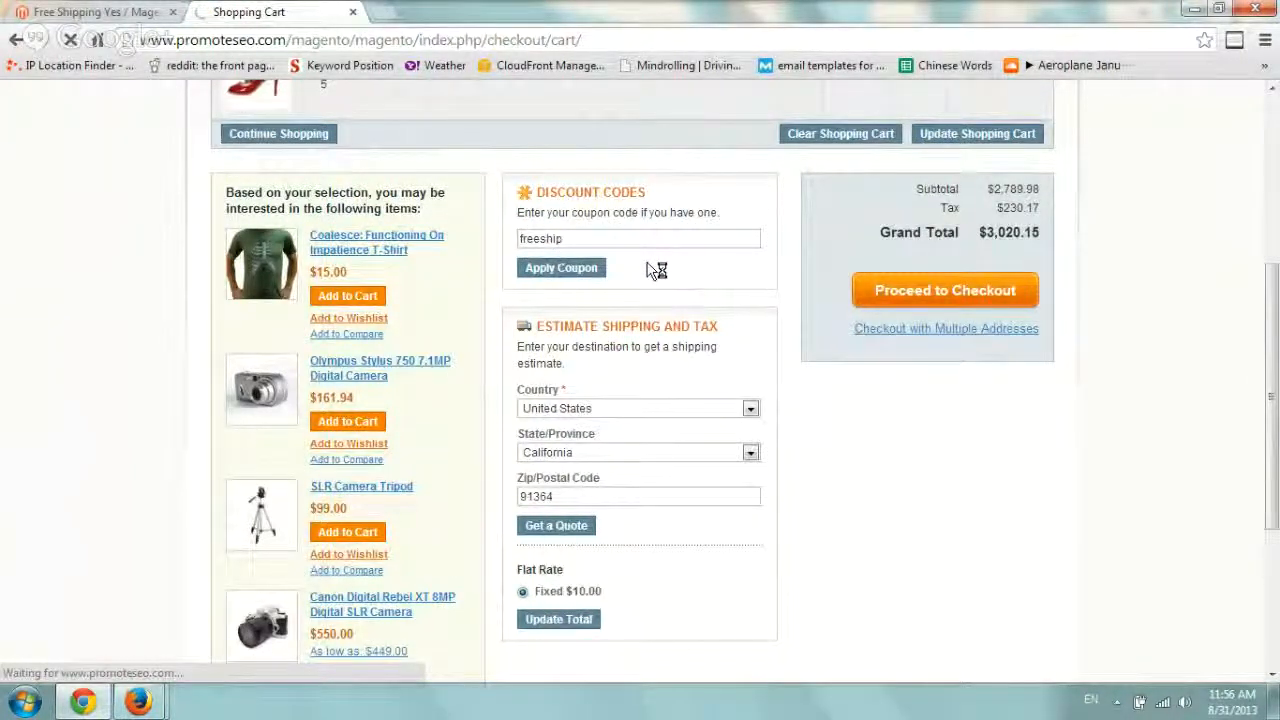
left_click(561, 267)
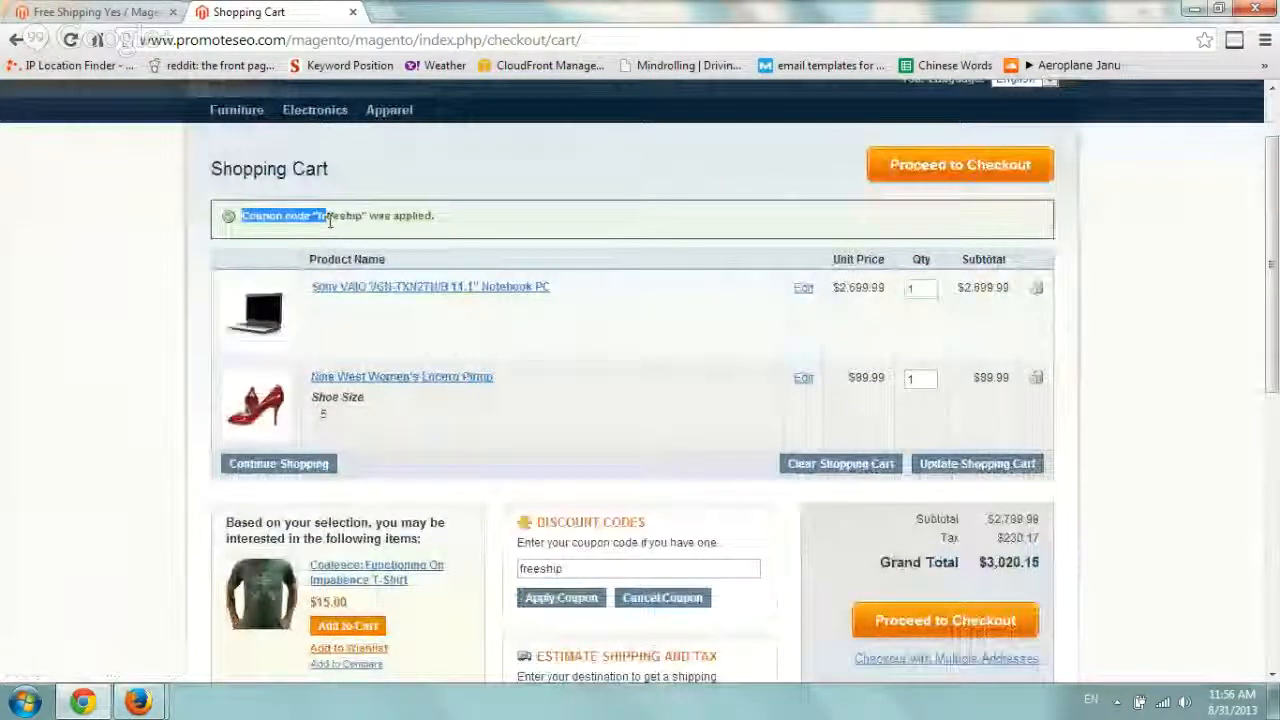
Step: Update totals with the $0.00 flat-rate shipping and proceed to checkout
scroll("down", 3)
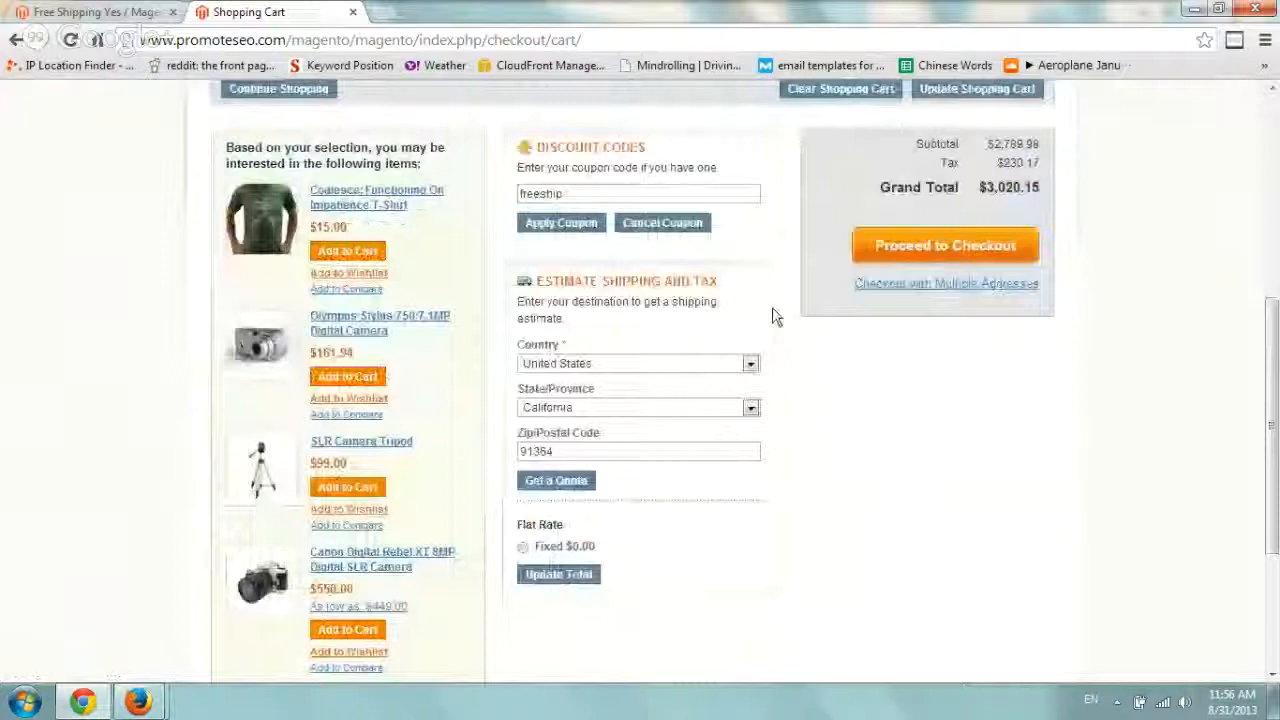
scroll("down", 3)
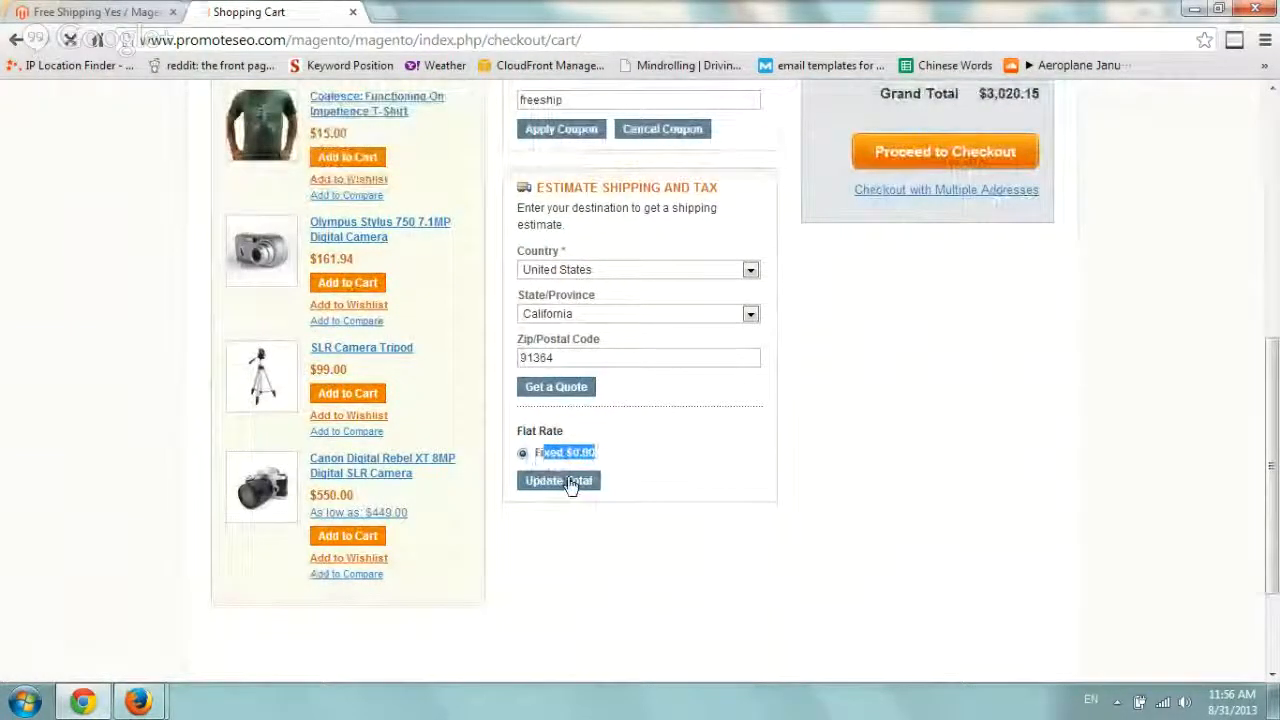
left_click(558, 481)
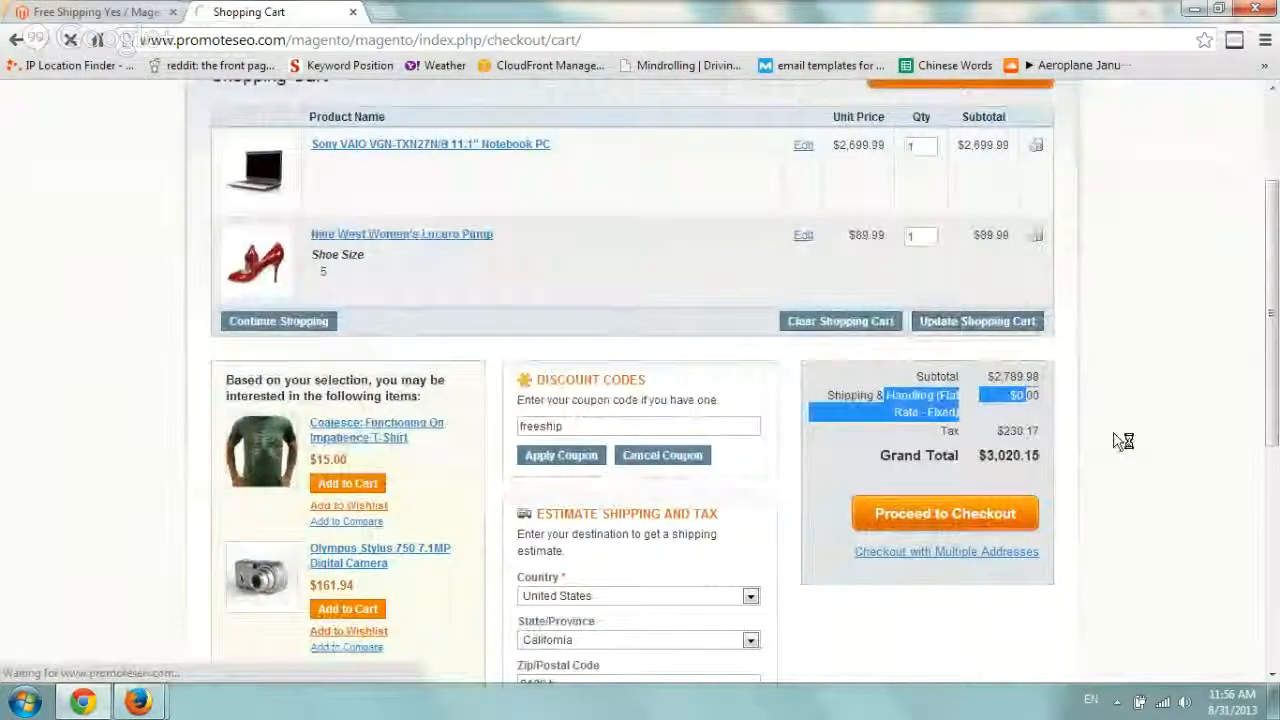
left_click(946, 513)
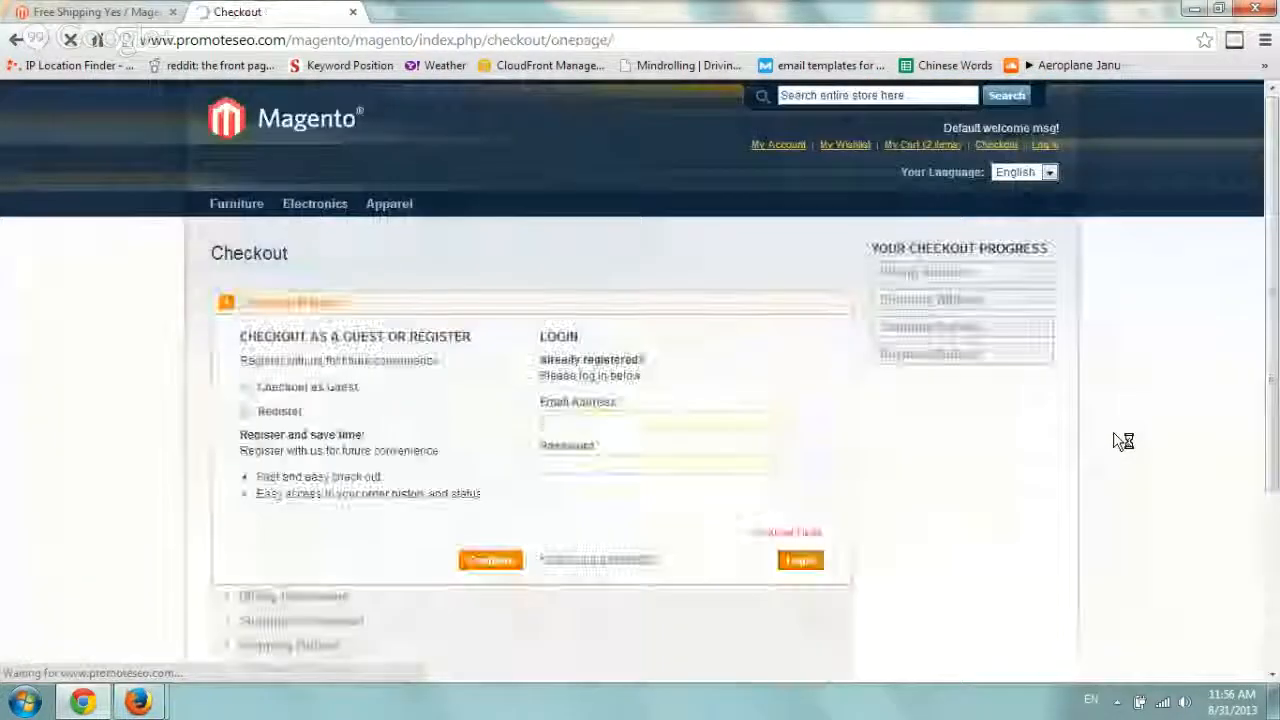